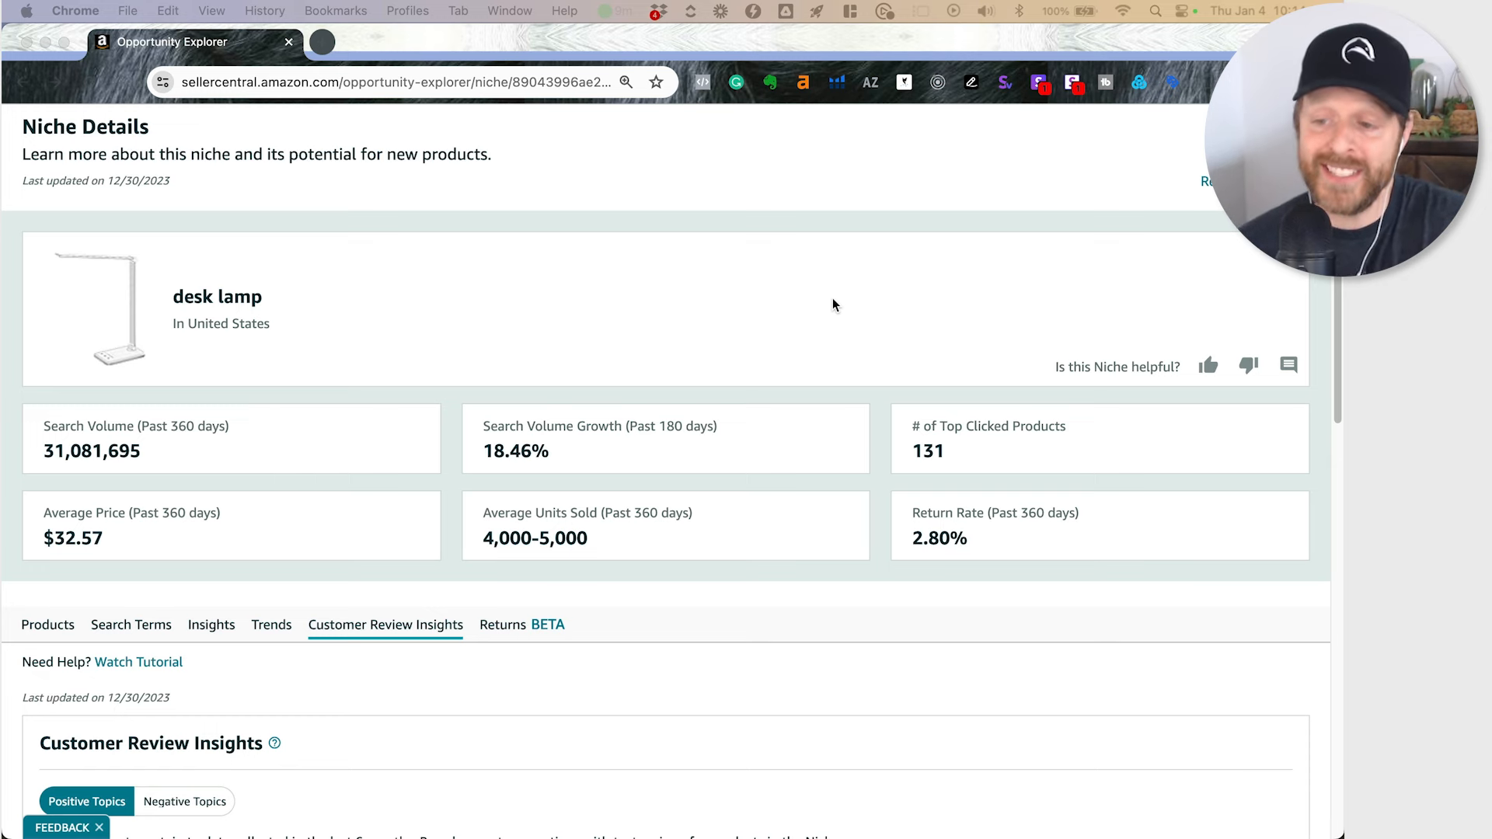
- Review the desk lamp top clicked products across all columns, then list the niche's search terms
click(46, 624)
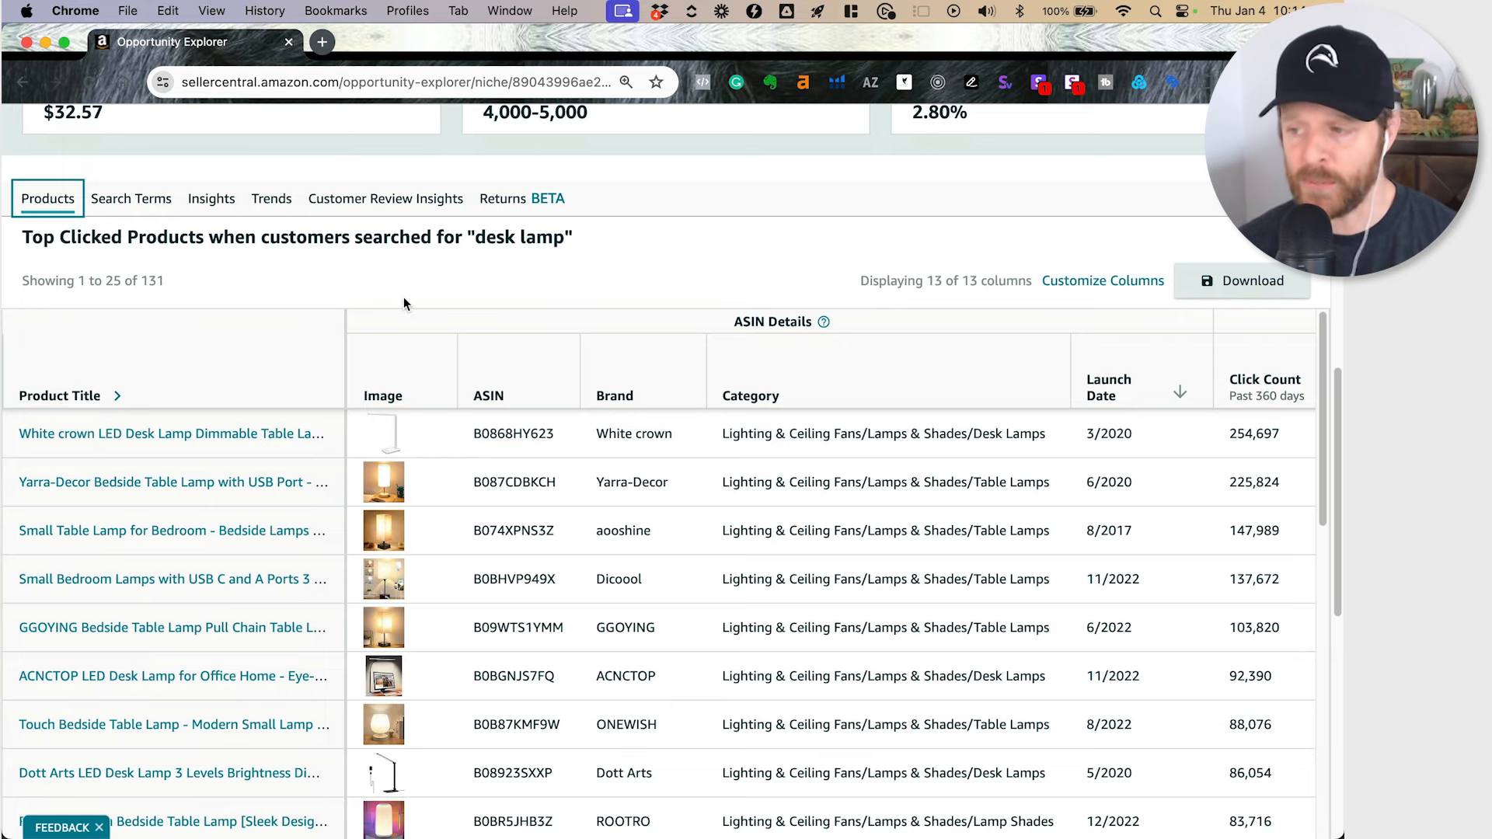
mouse_move(856, 535)
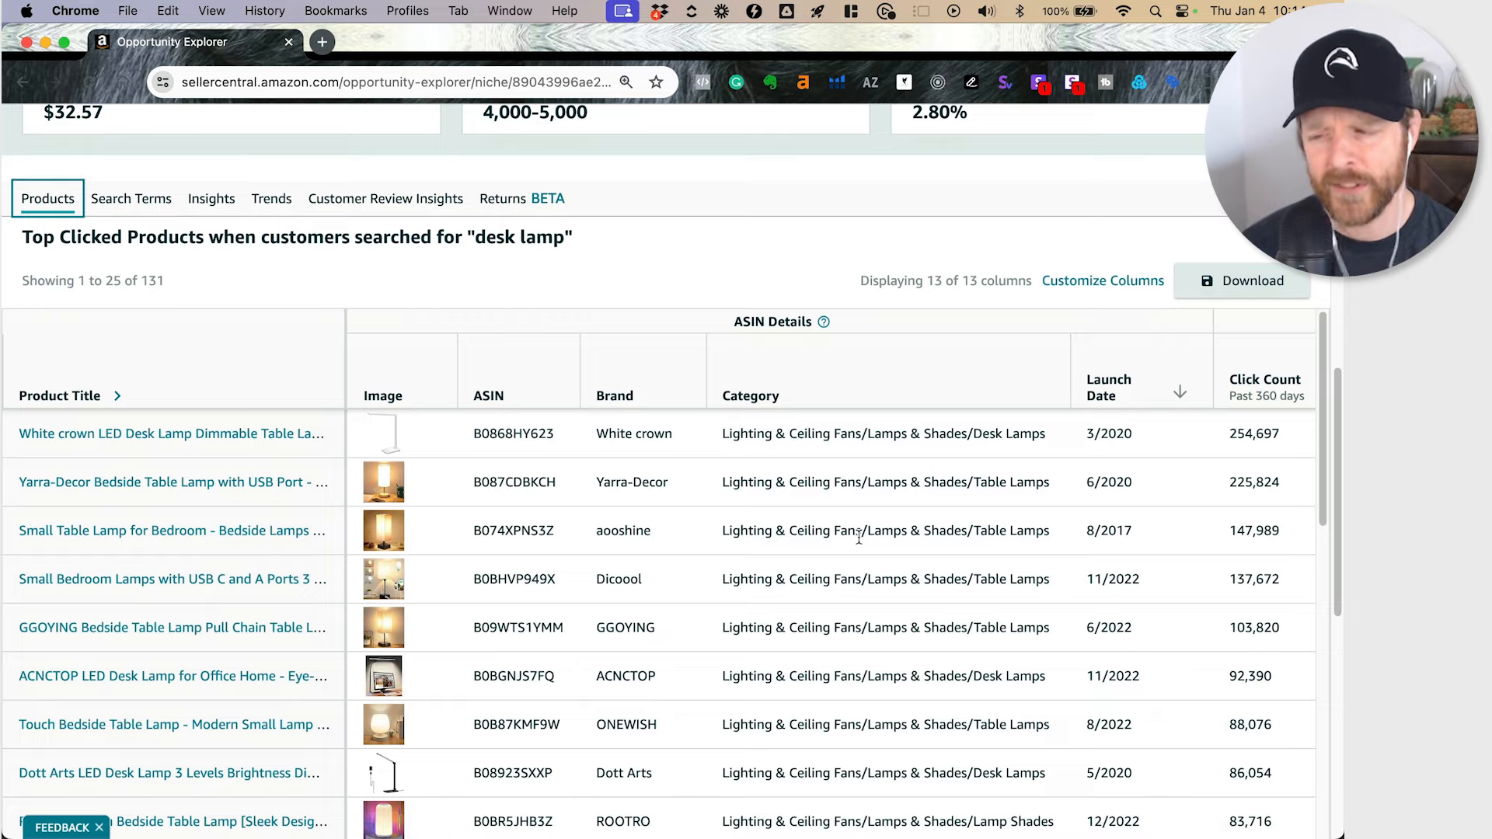
scroll(right, 3)
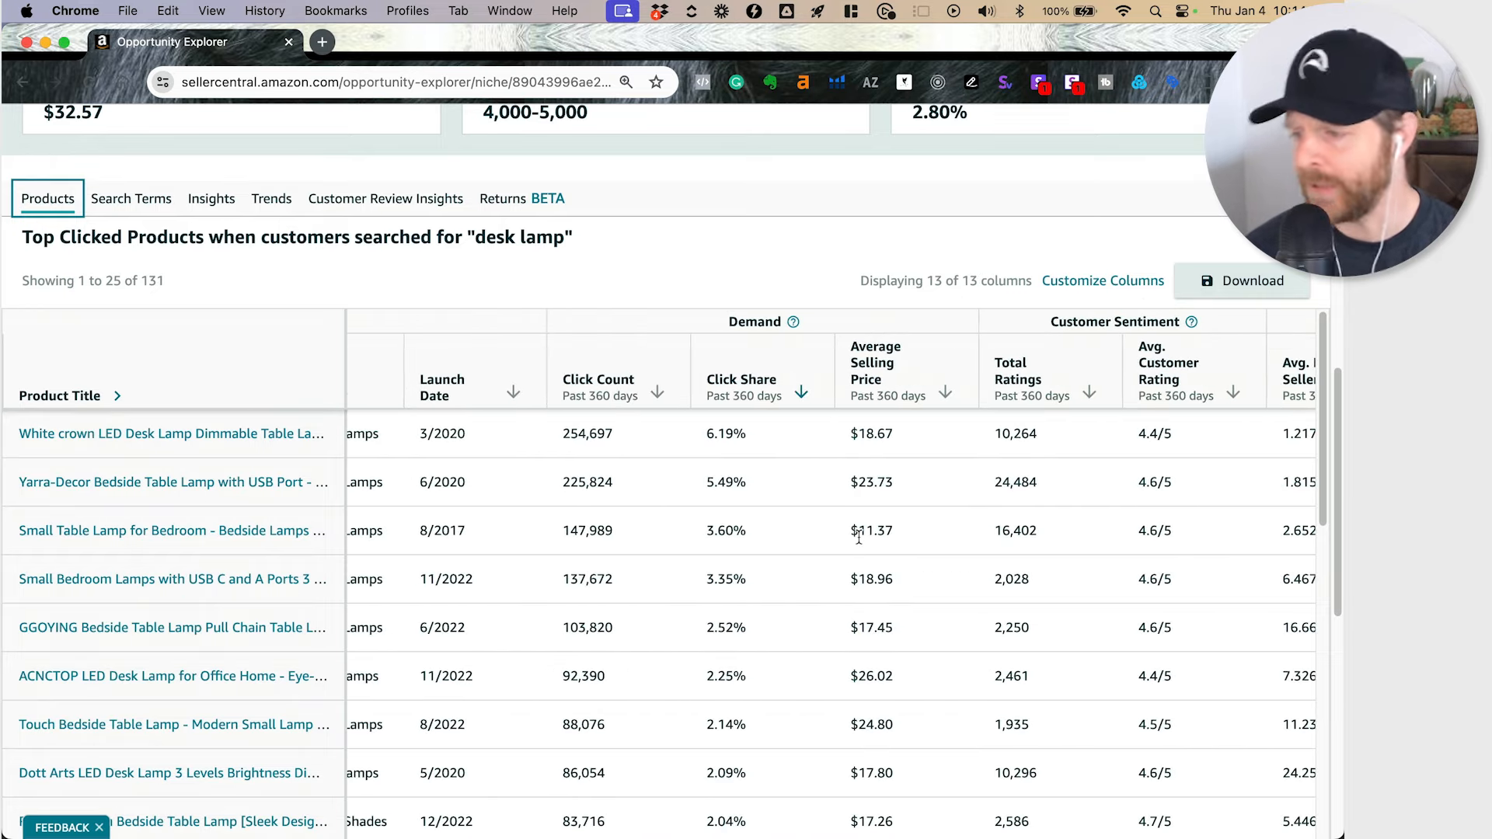
scroll(right, 3)
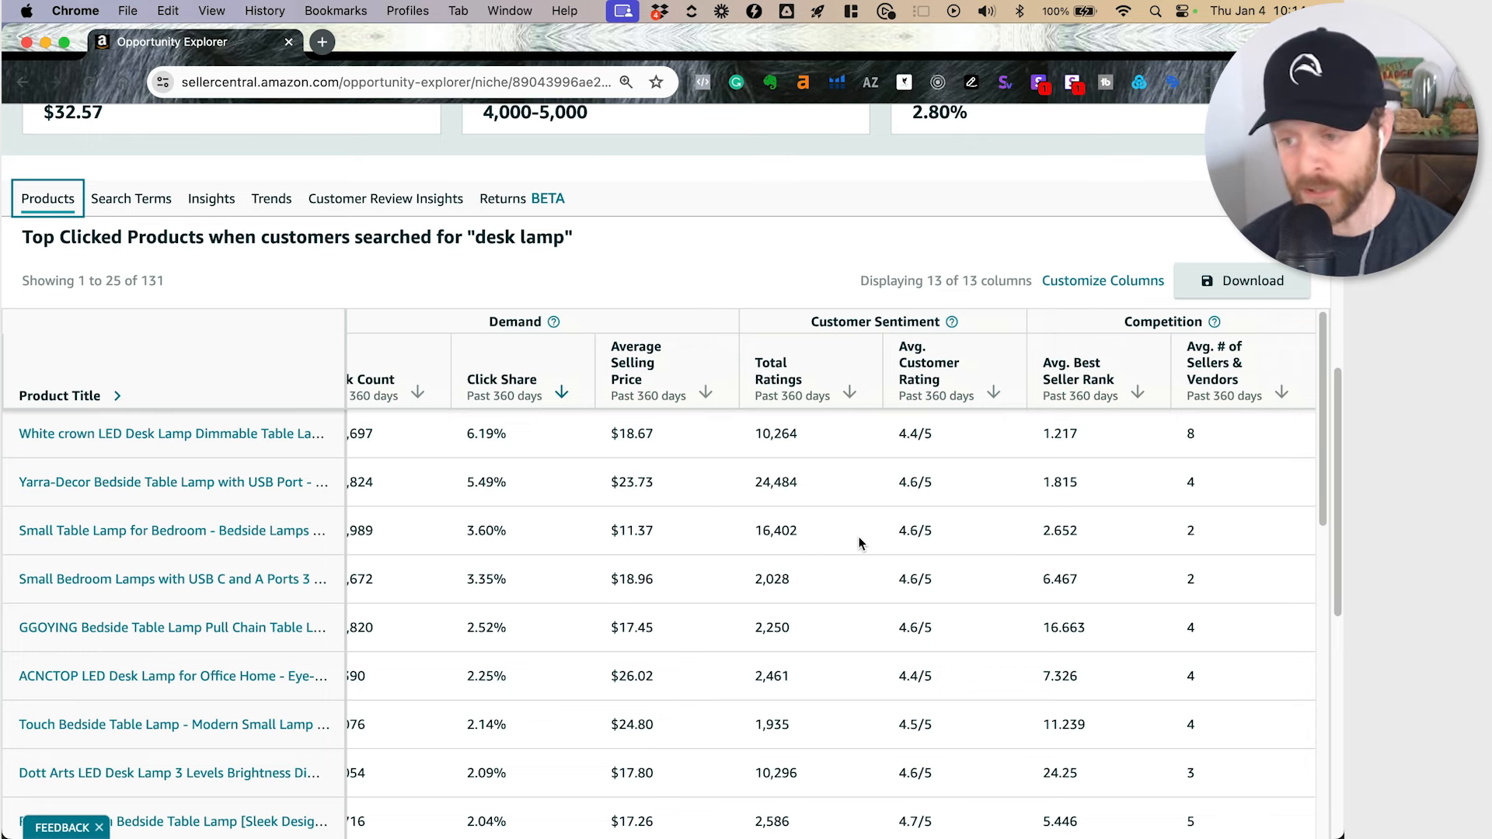
mouse_move(828, 526)
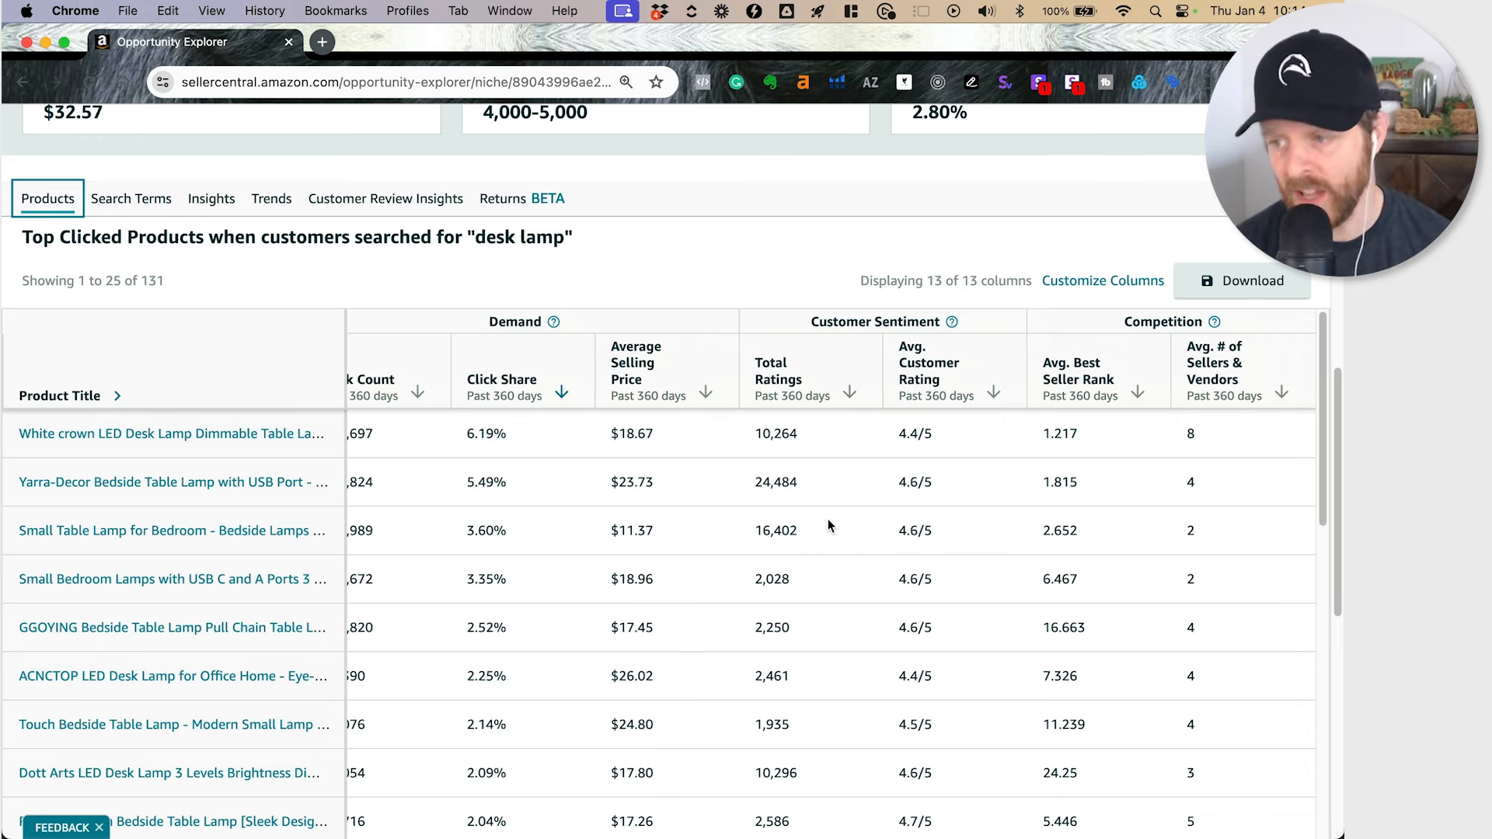
click(131, 198)
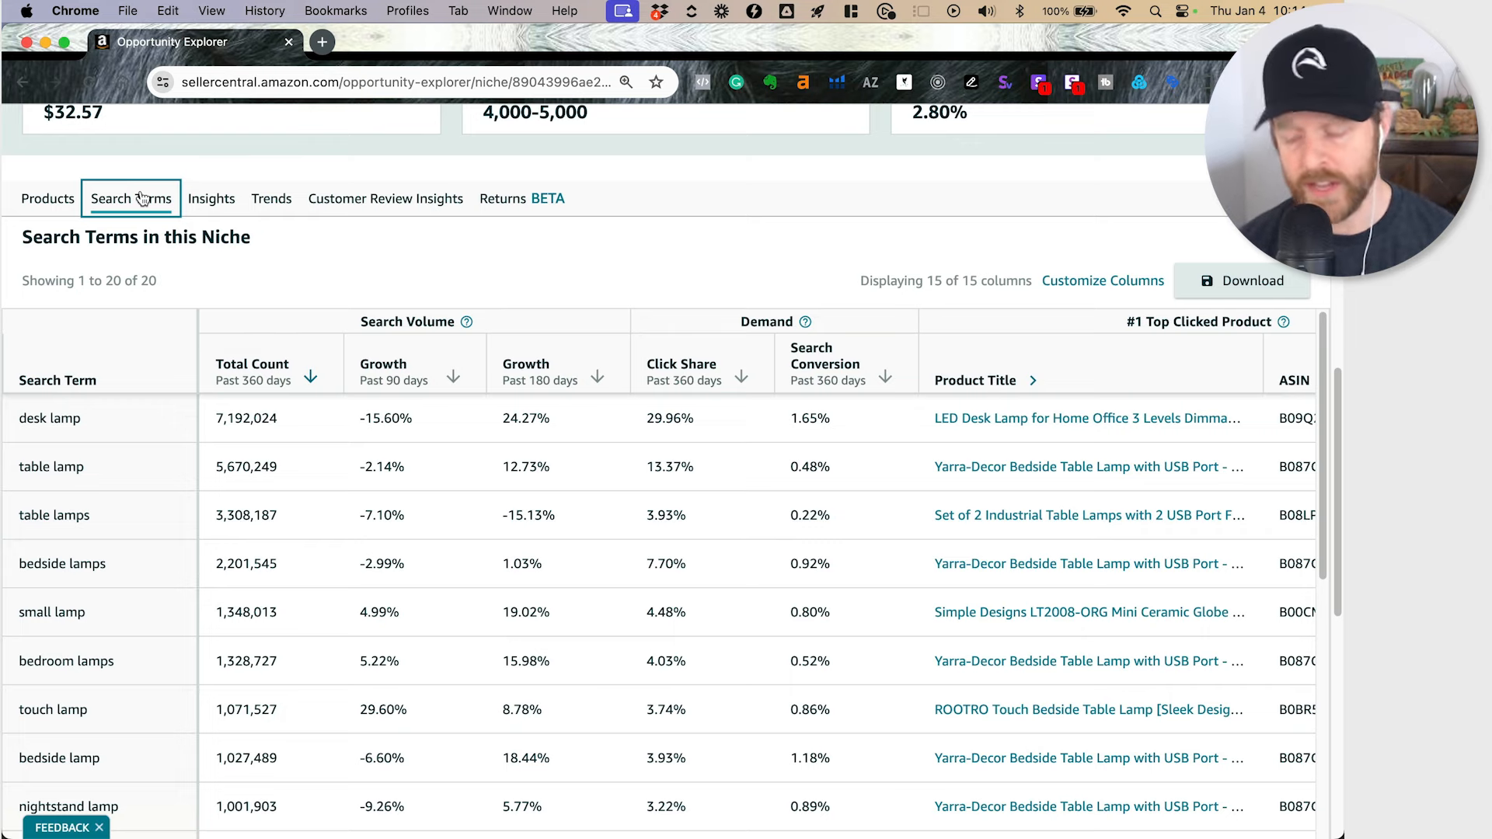
mouse_move(386, 199)
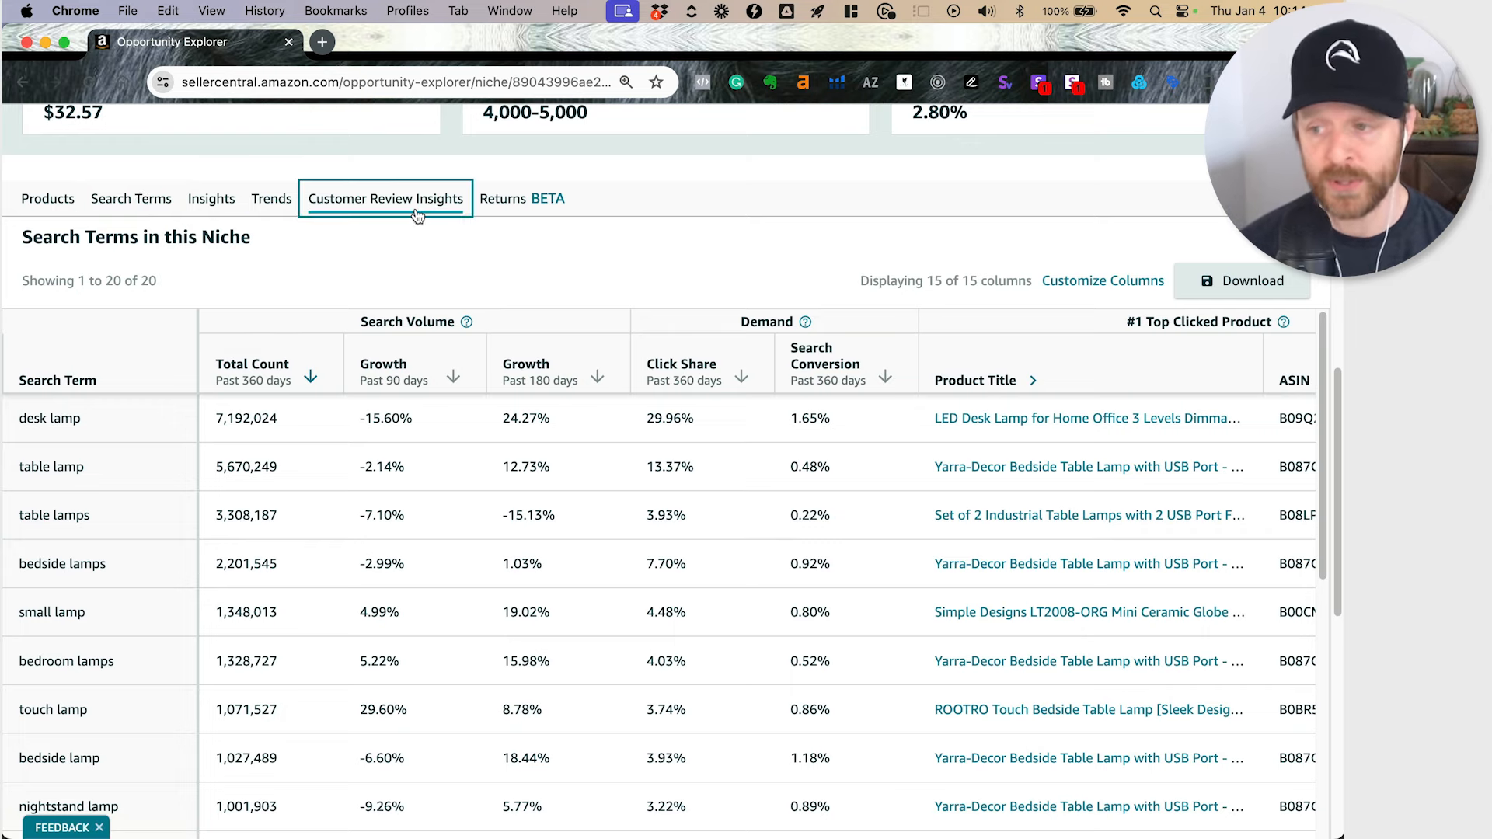
- Show Customer Review Insights for desk lamps and scroll to the Positive Topics table
click(385, 199)
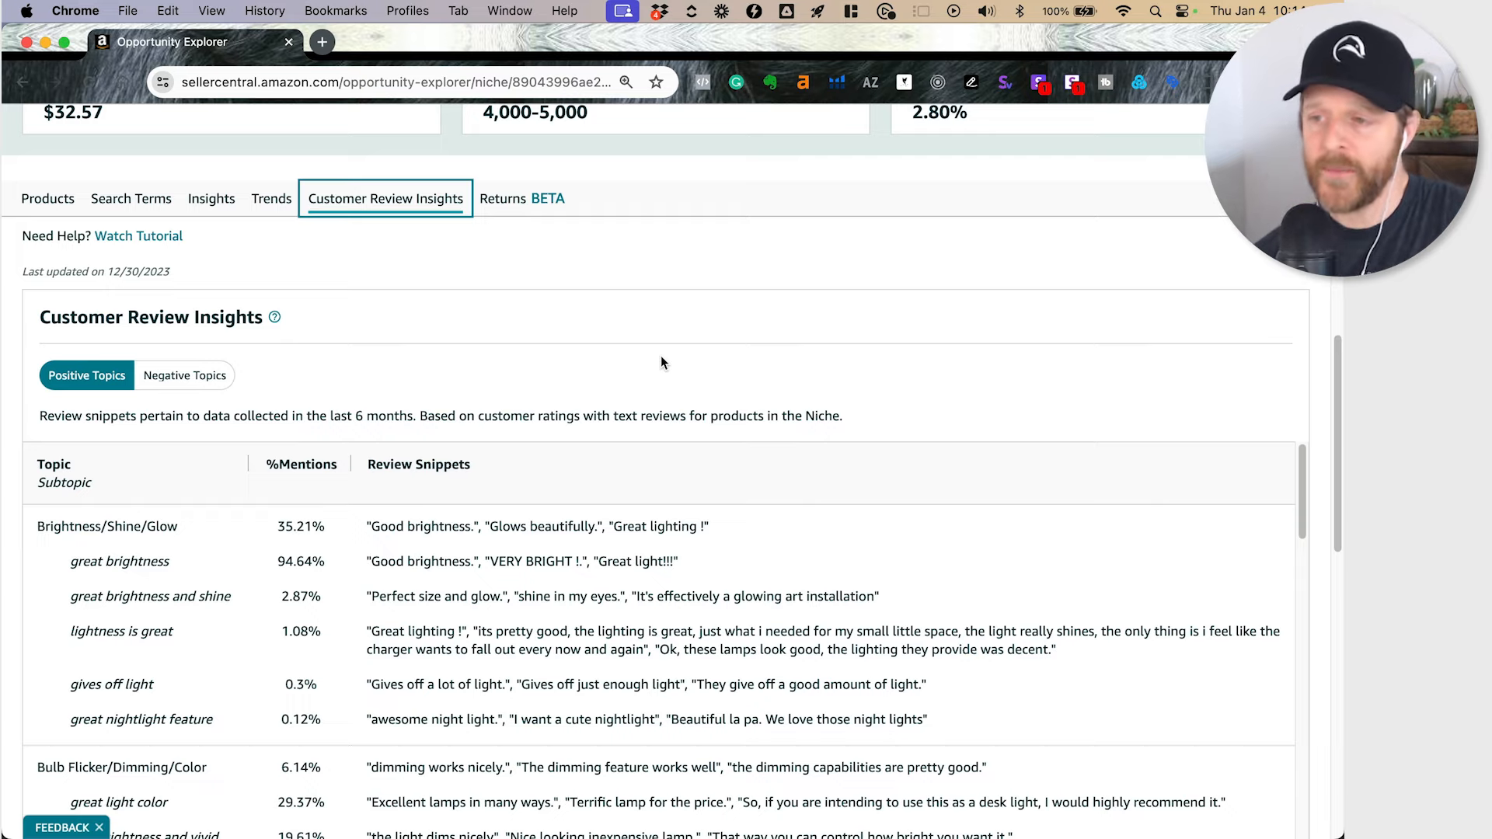
scroll(up, 3)
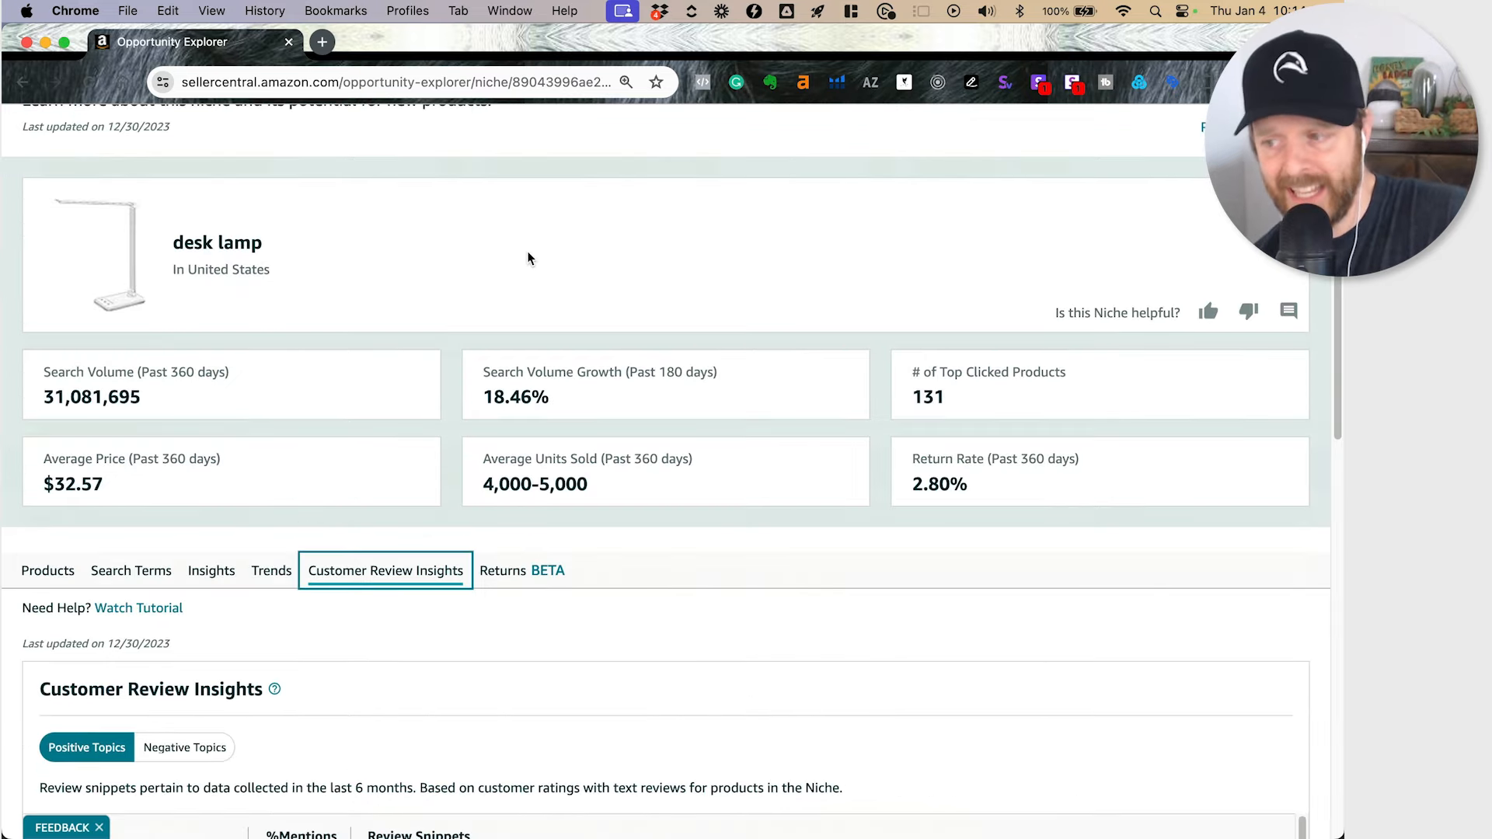
scroll(down, 3)
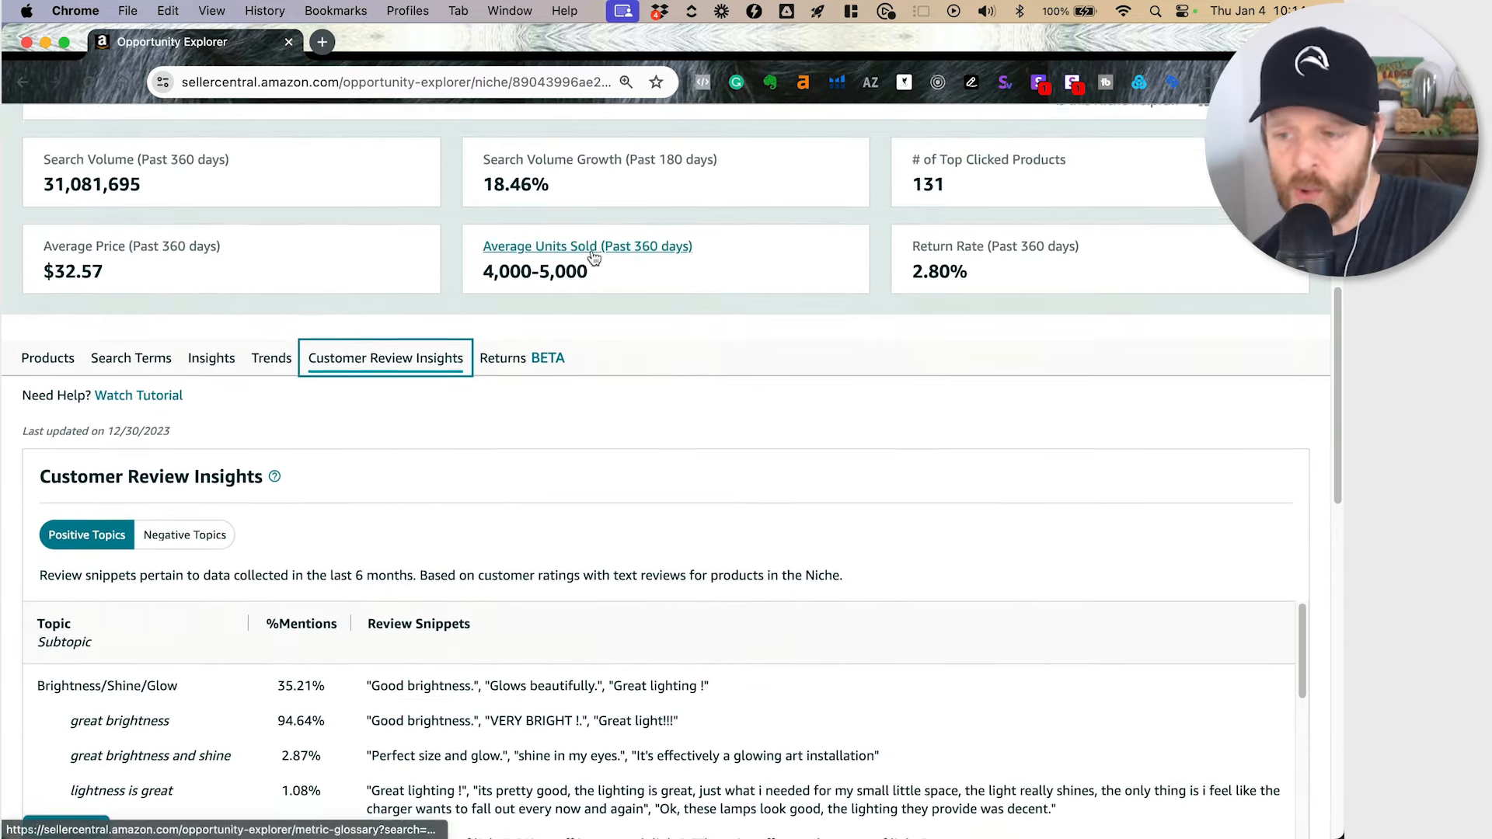
scroll(down, 3)
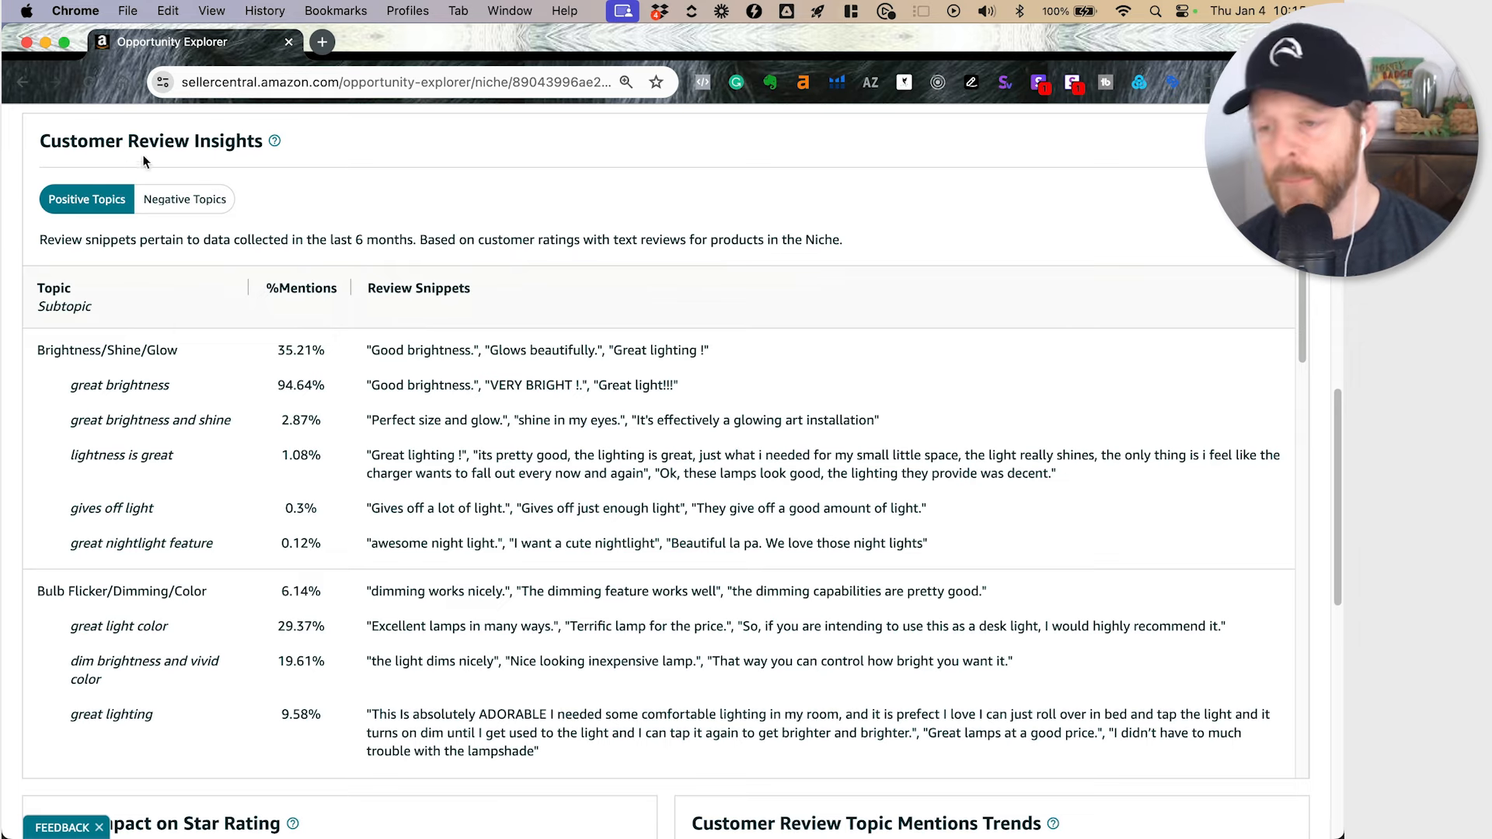
mouse_move(163, 255)
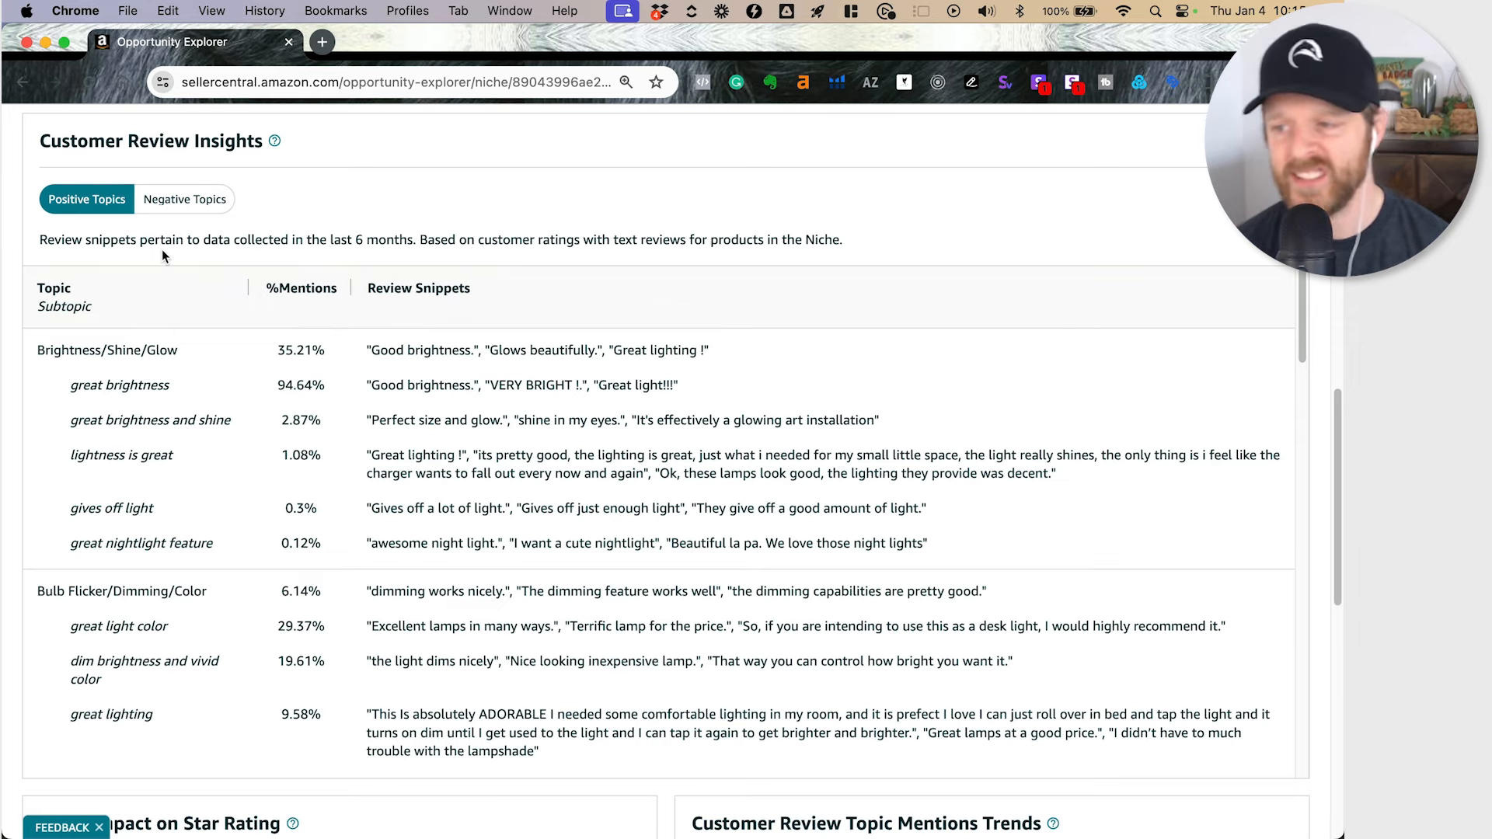
mouse_move(238, 316)
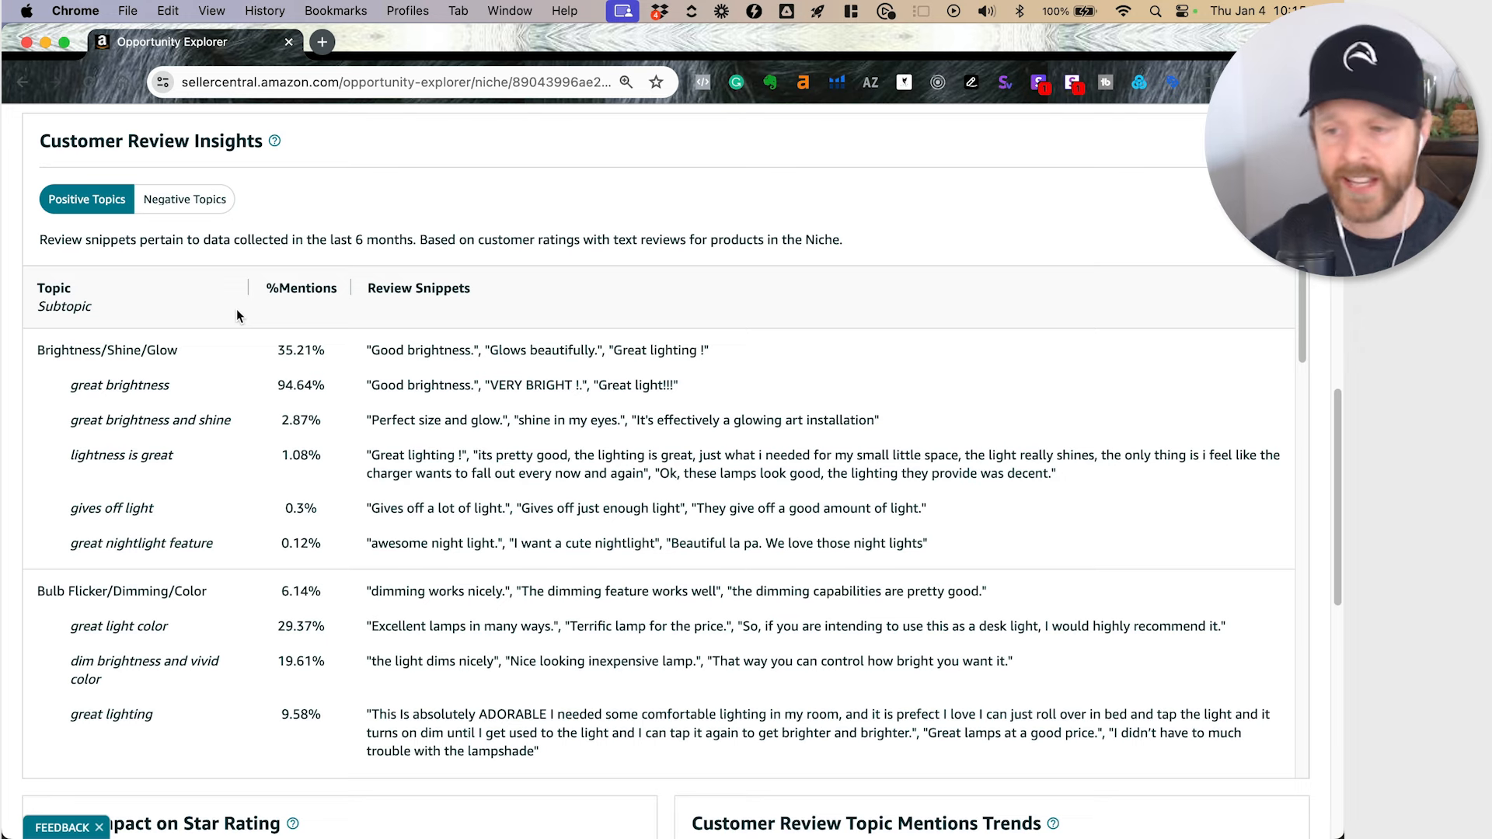
mouse_move(317, 355)
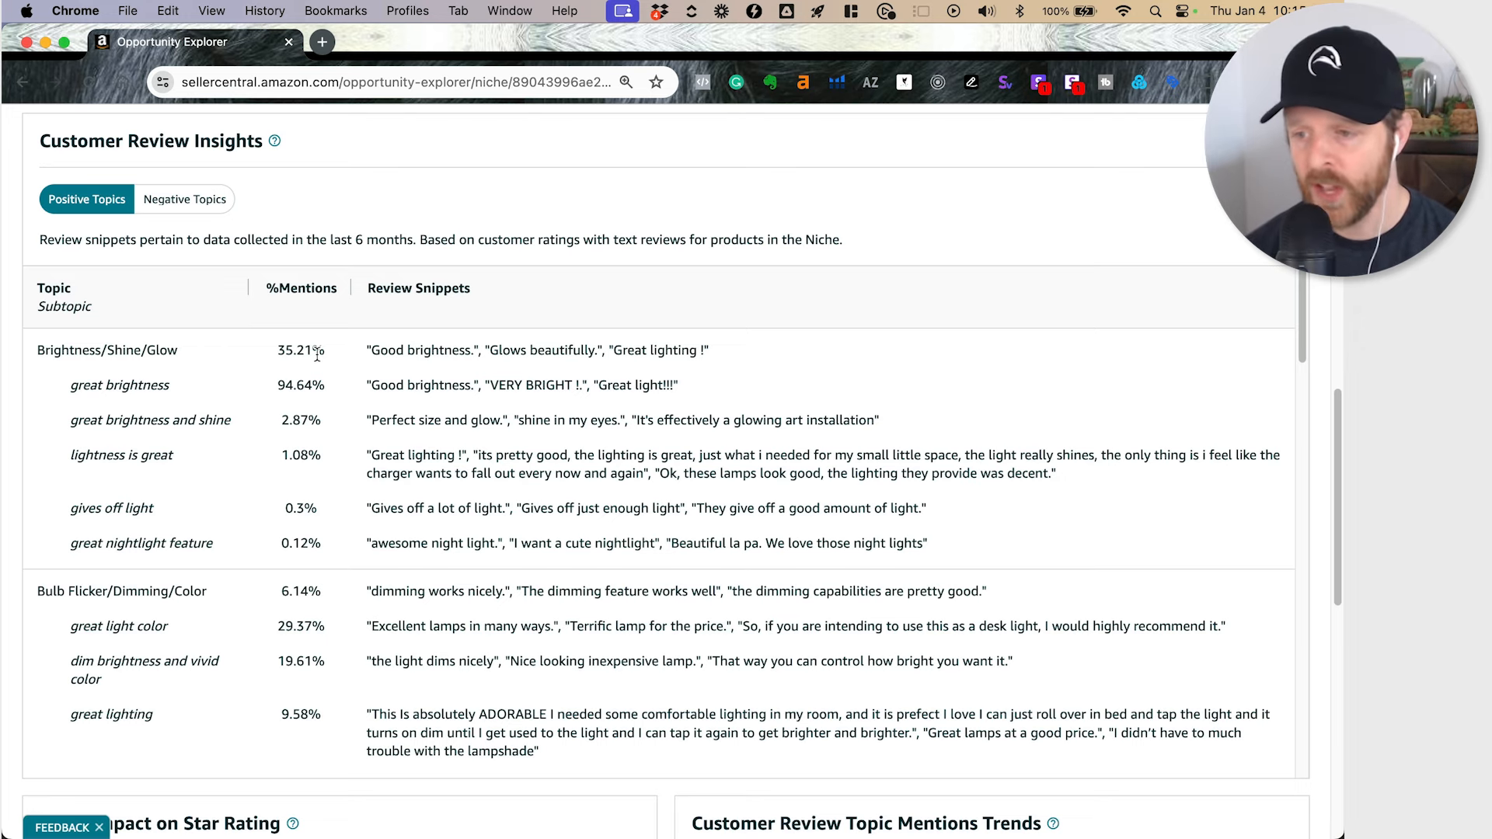
double_click(300, 349)
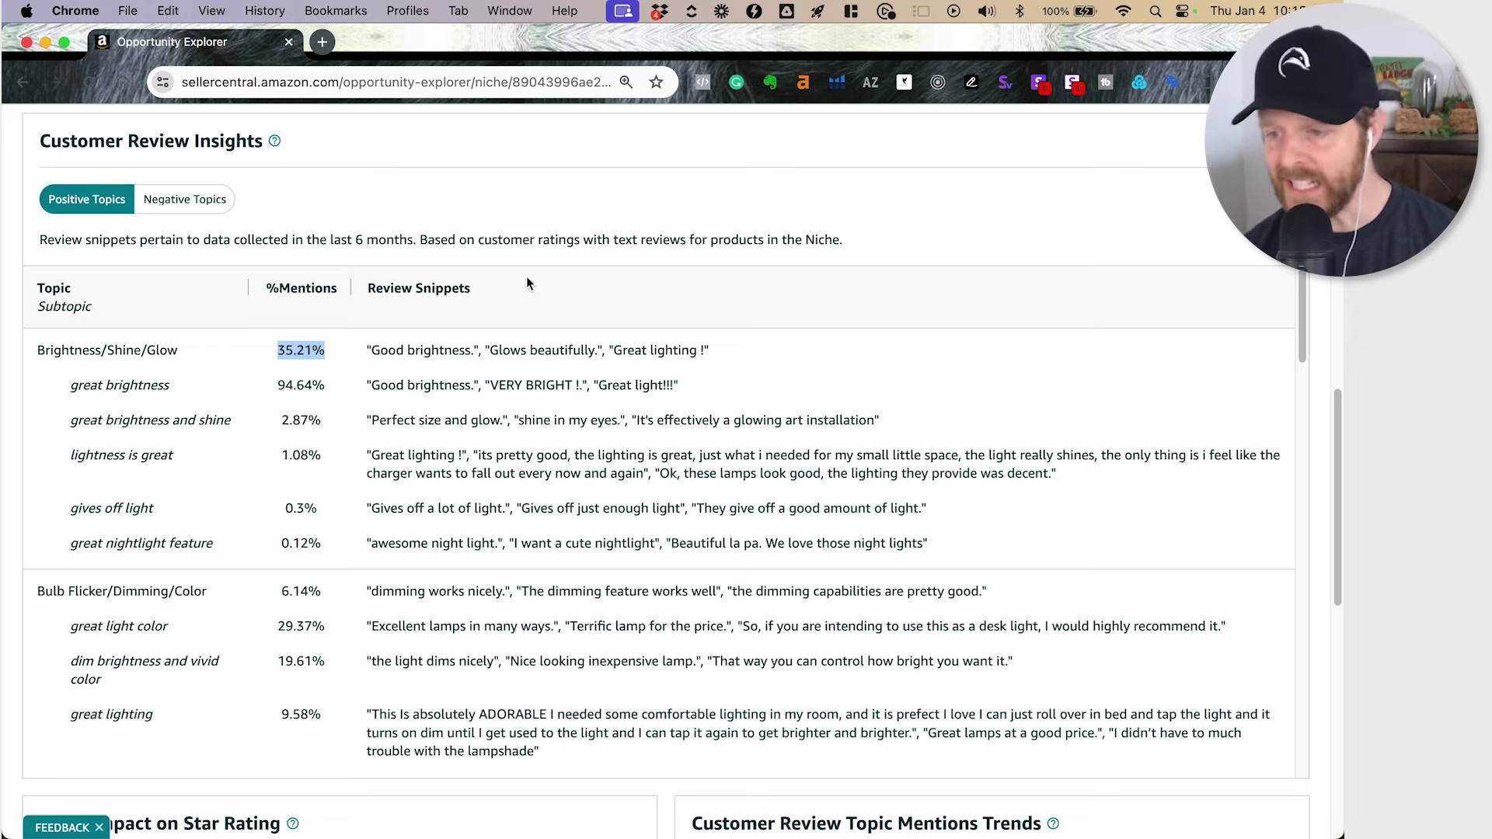
mouse_move(523, 293)
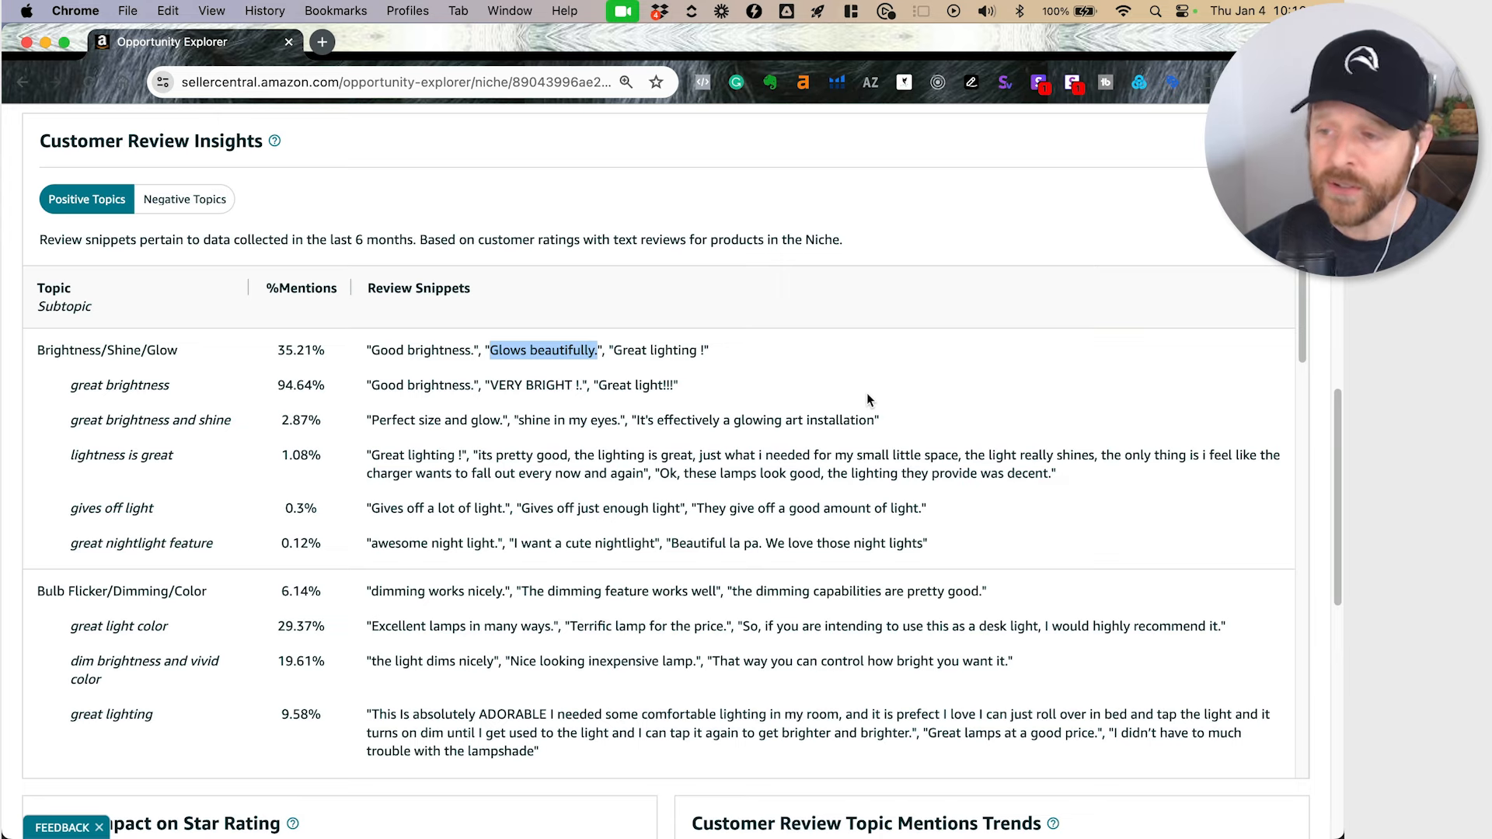
mouse_move(841, 369)
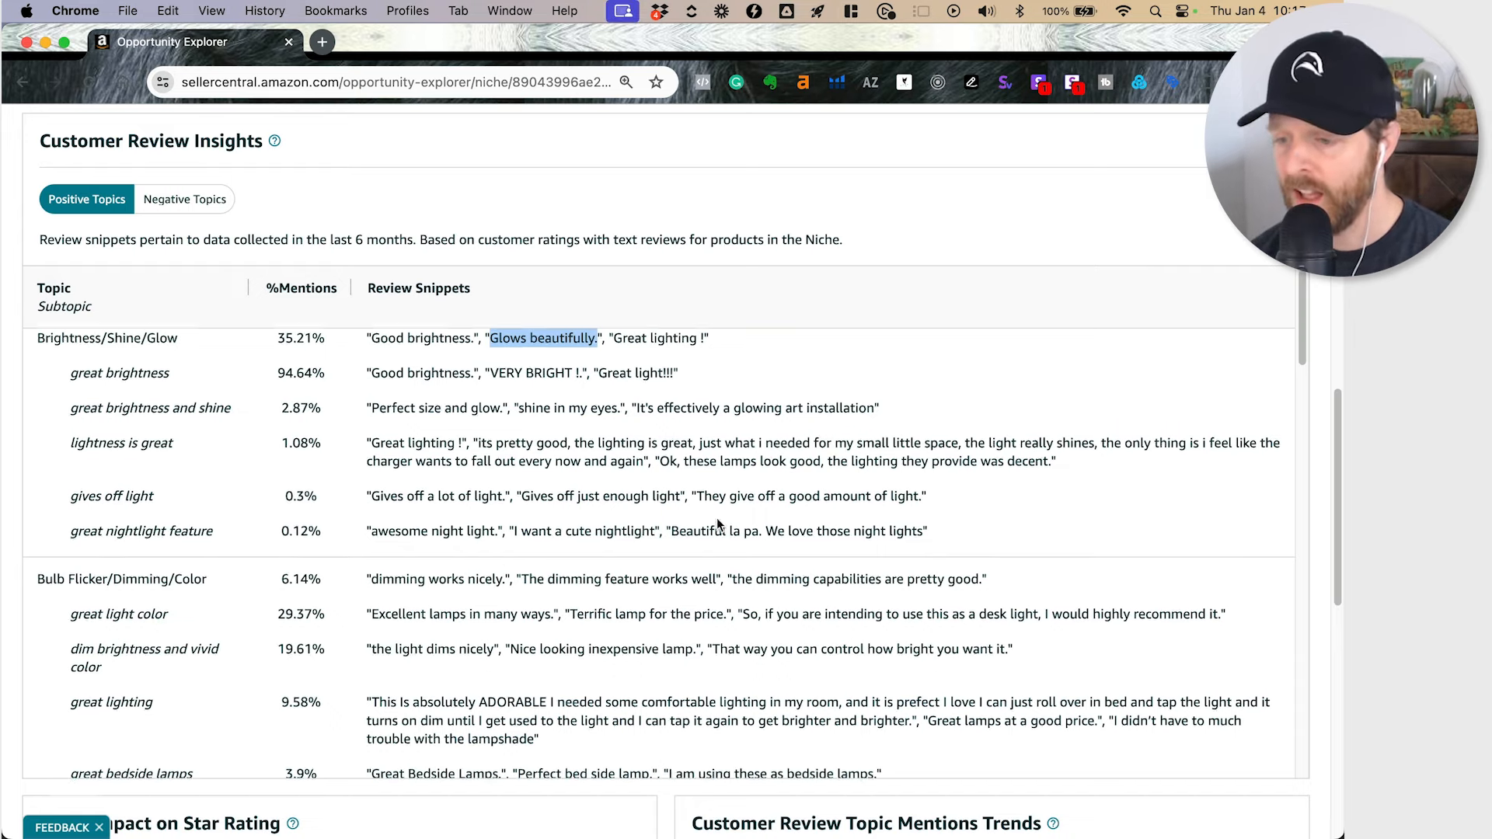
scroll(down, 3)
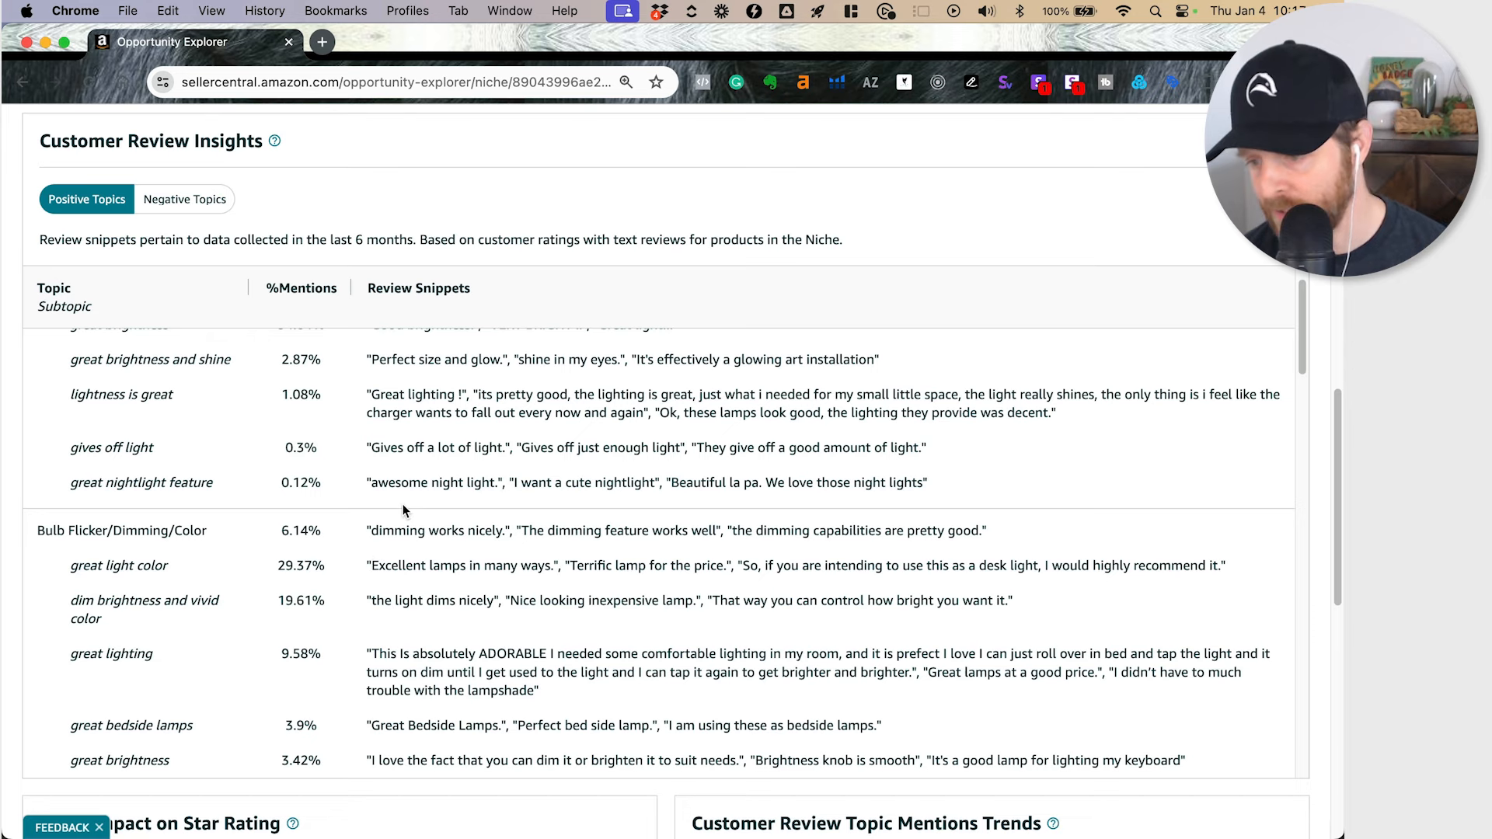
mouse_move(219, 569)
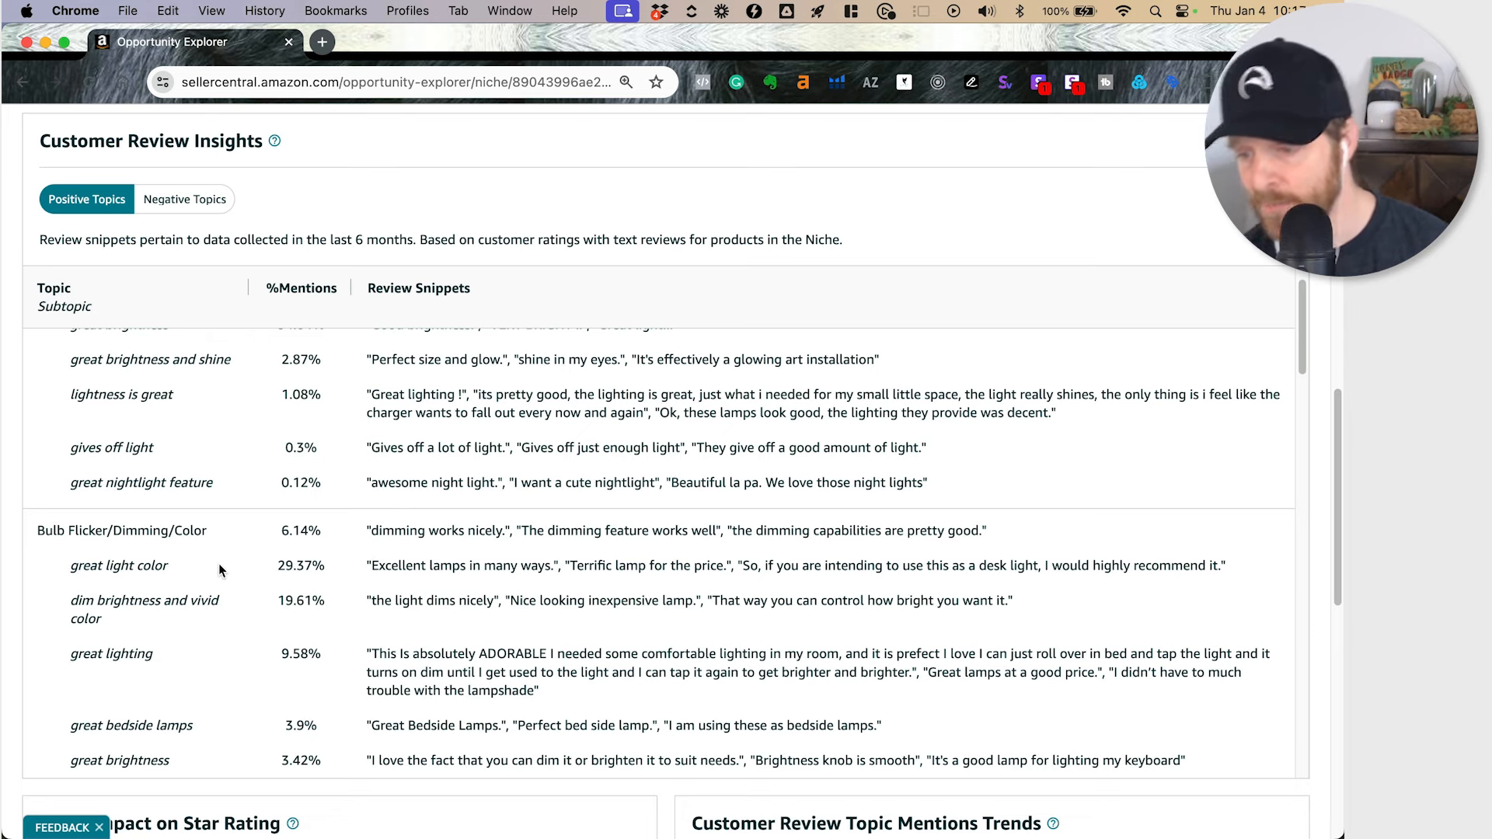
double_click(118, 565)
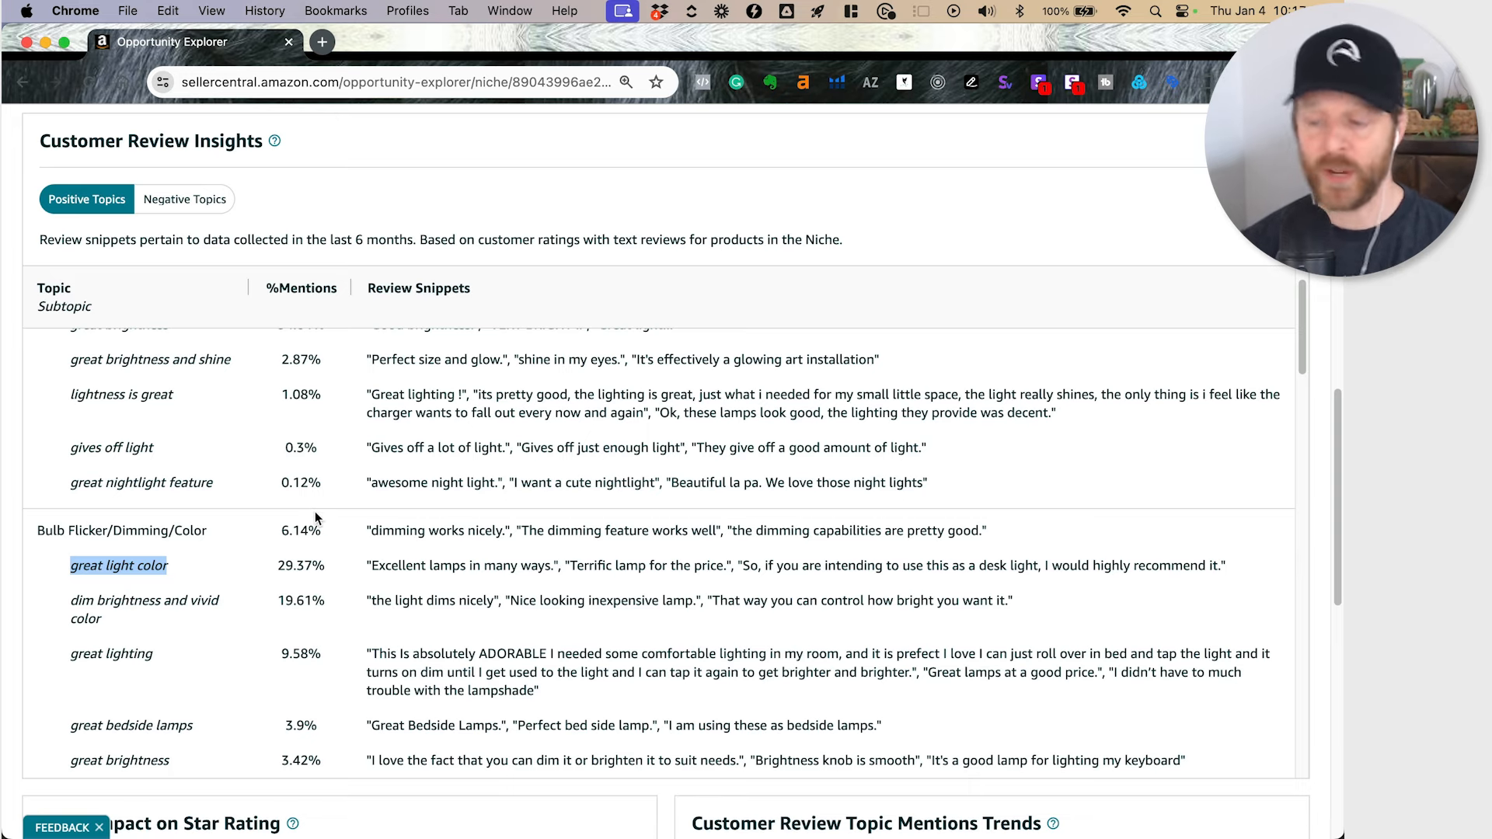
scroll(down, 3)
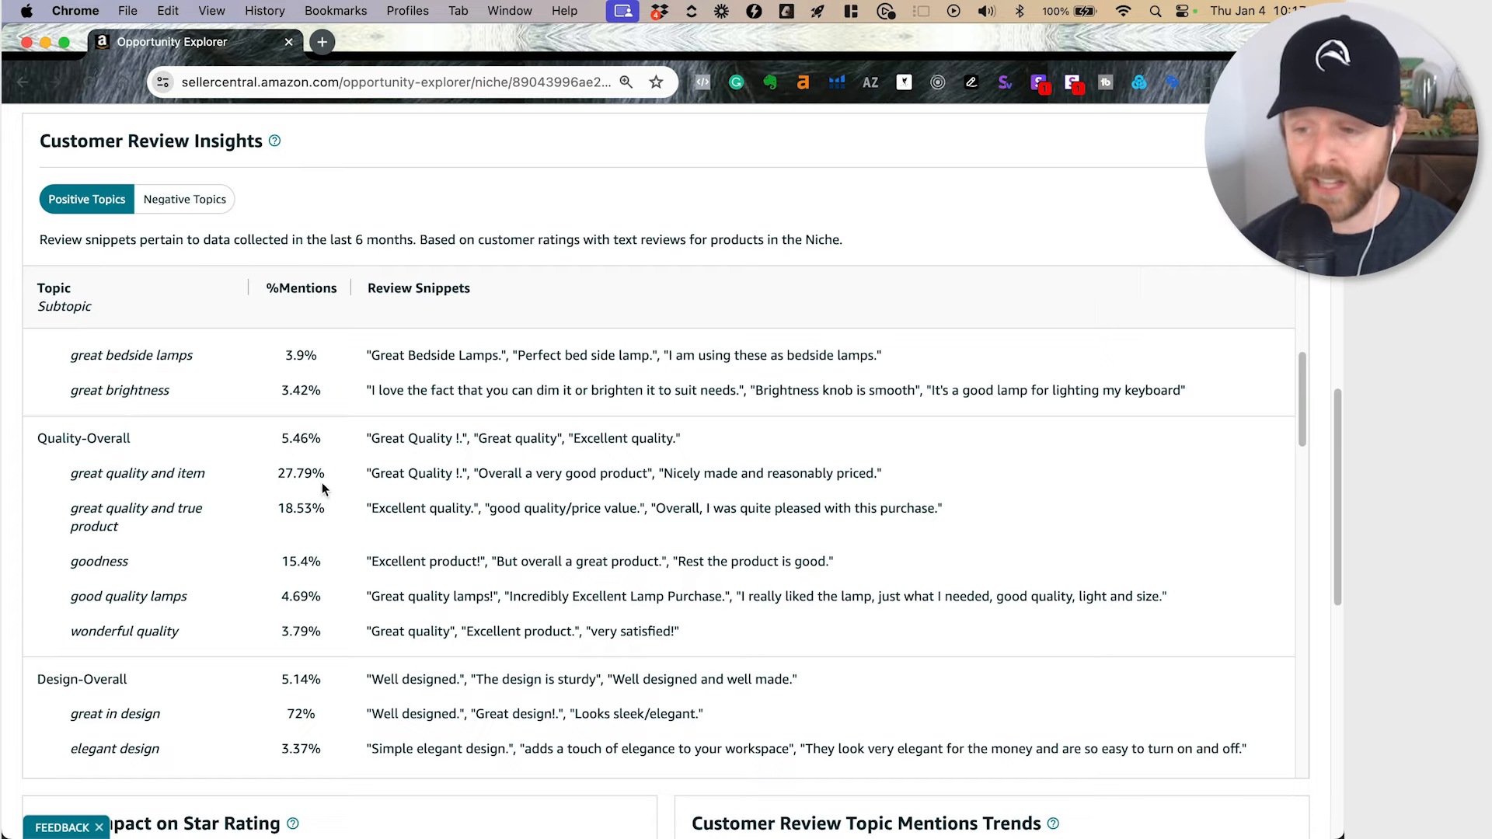
scroll(down, 3)
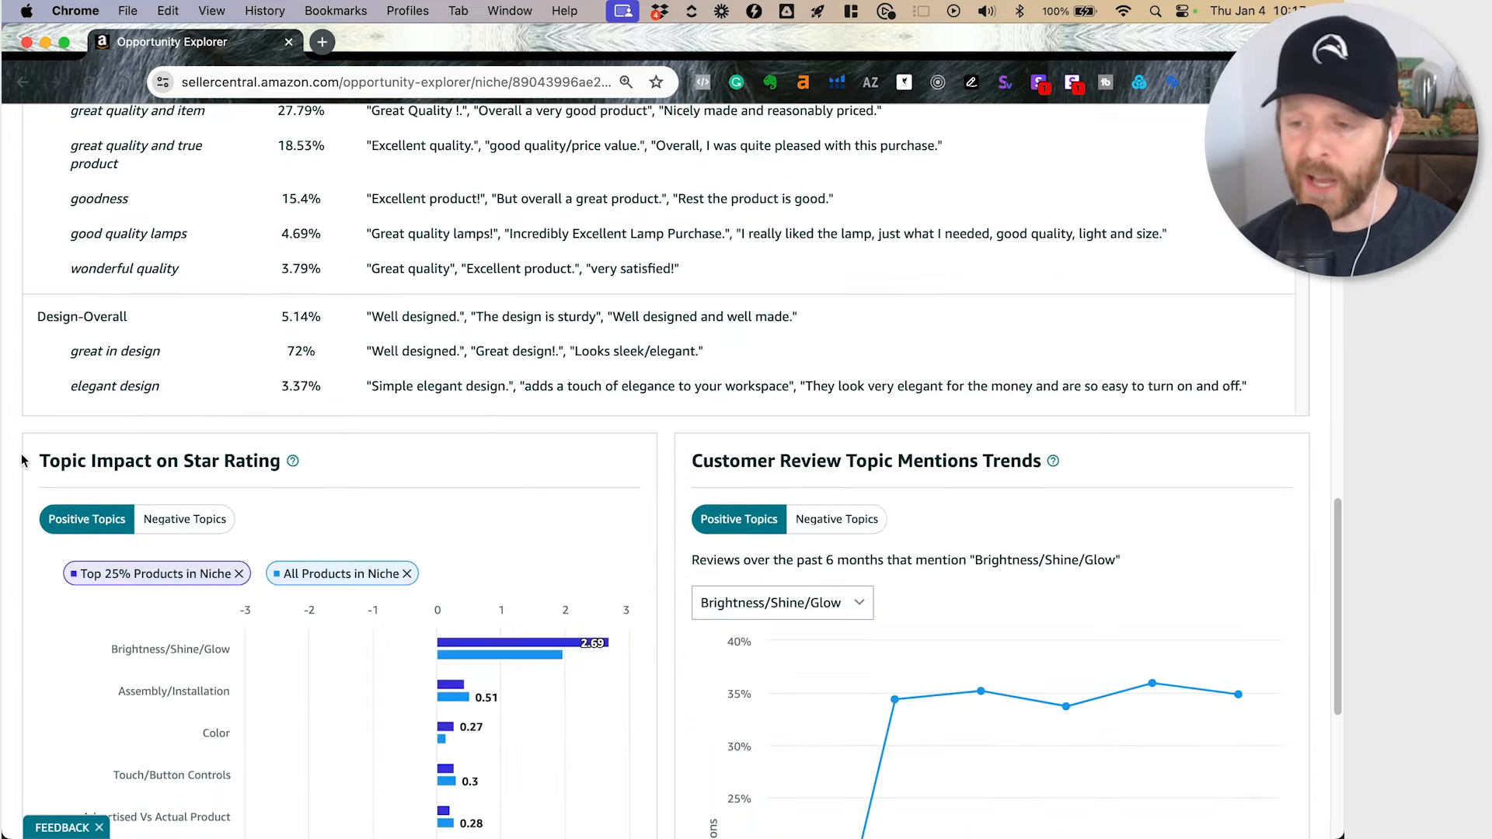
scroll(down, 3)
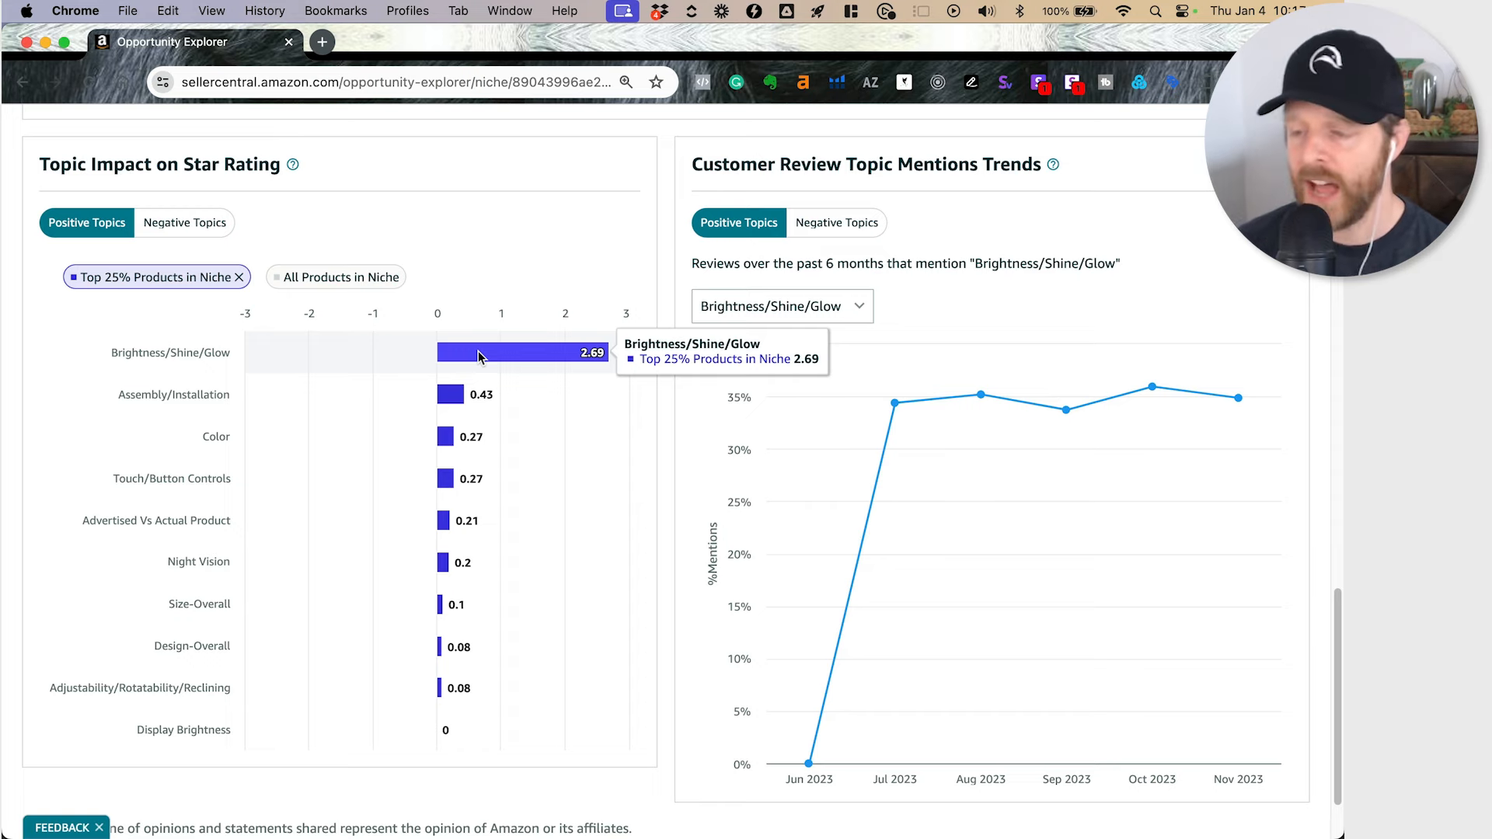
mouse_move(418, 246)
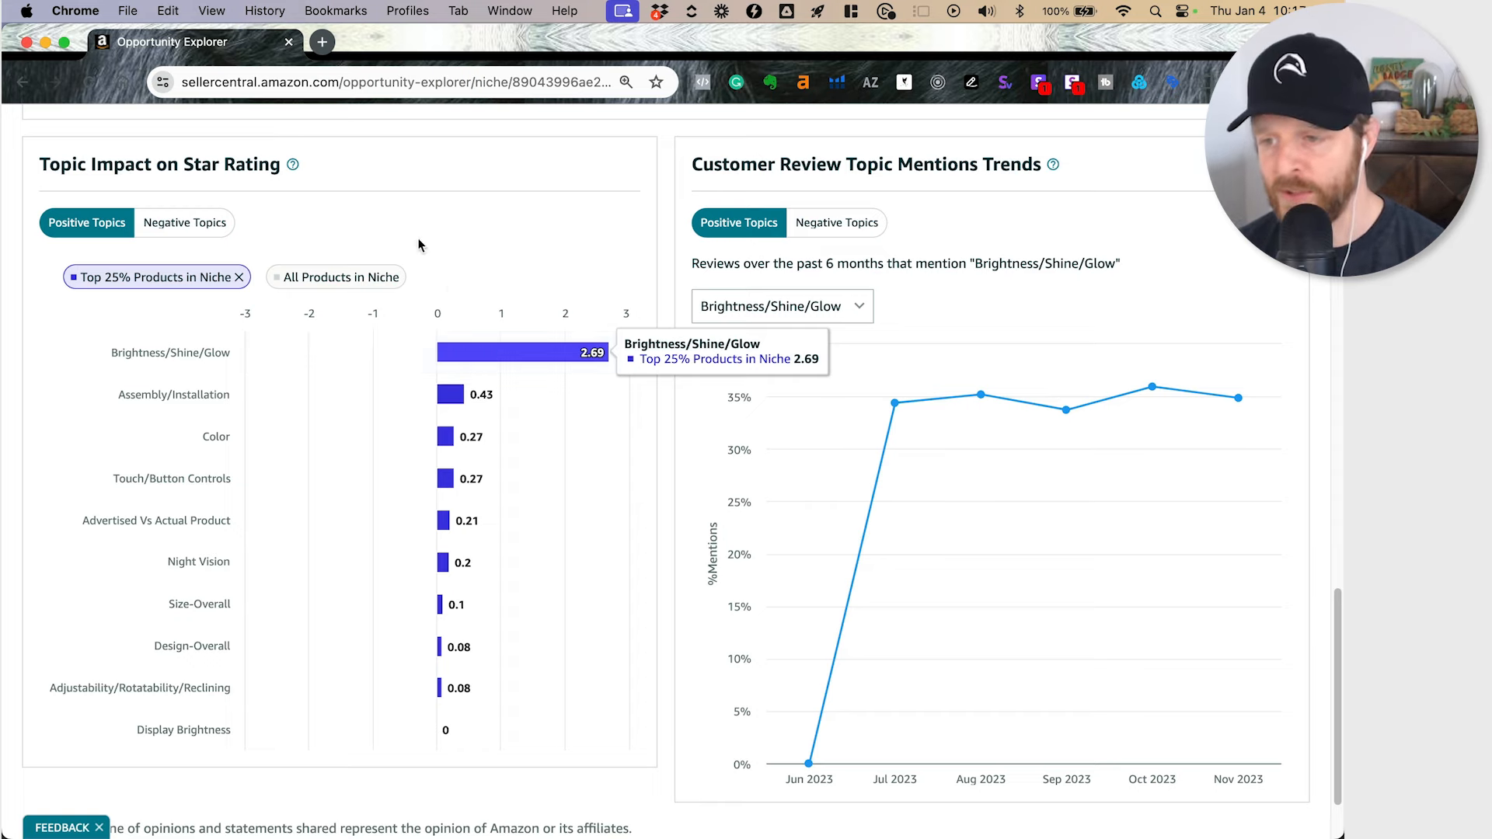
click(293, 164)
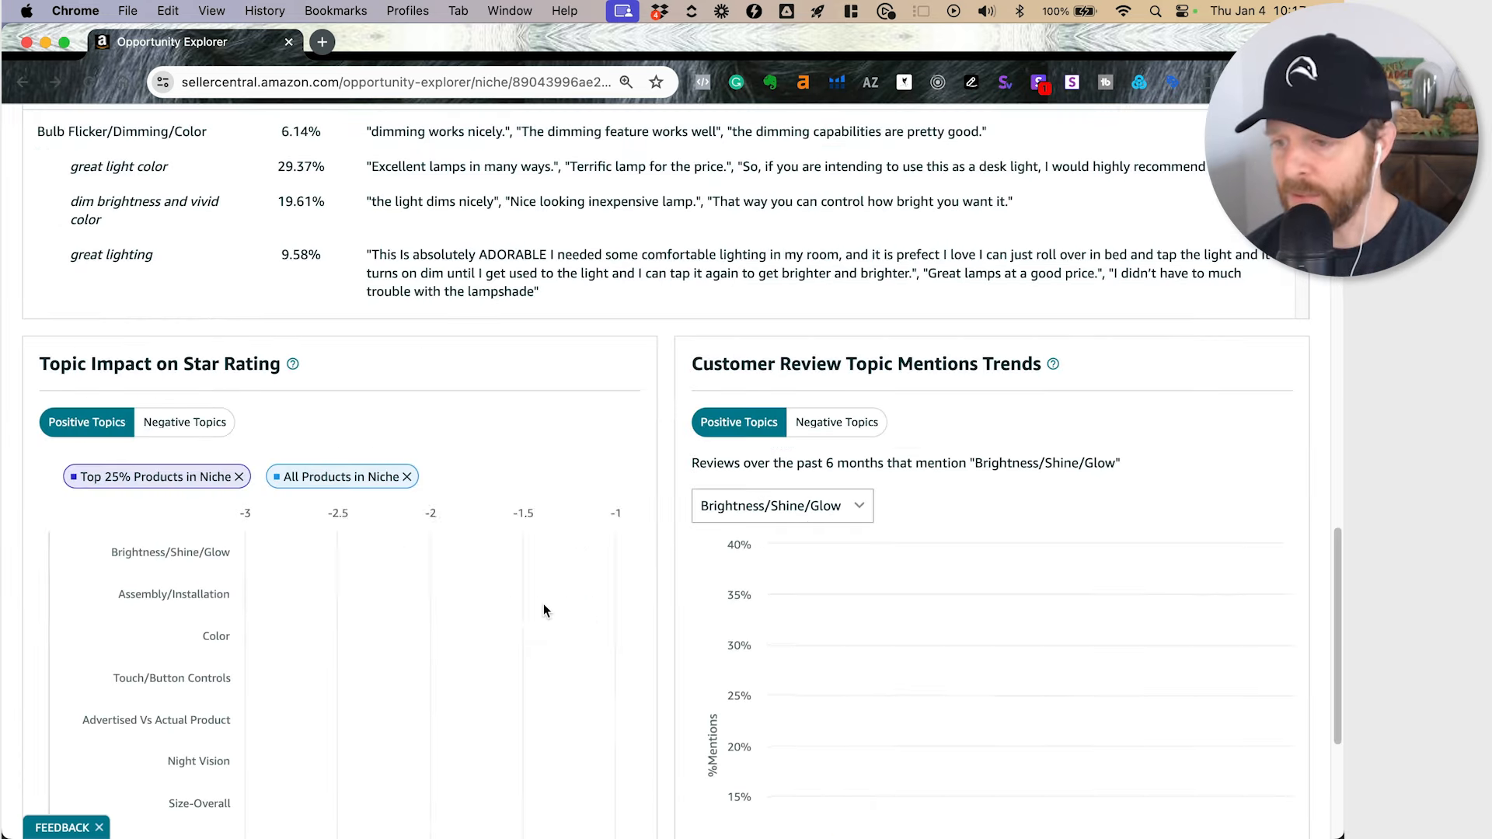
scroll(down, 3)
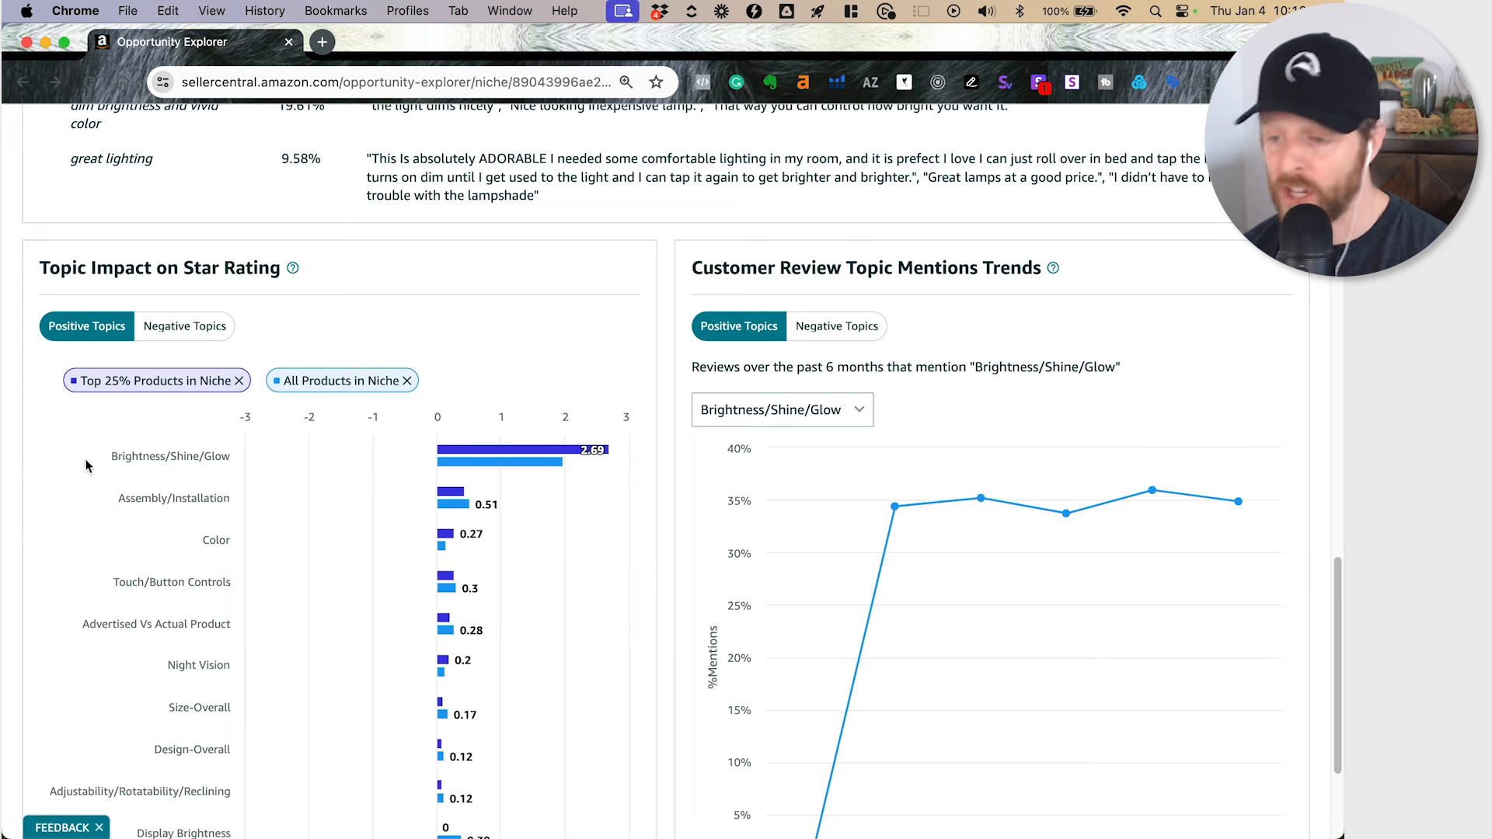
mouse_move(457, 497)
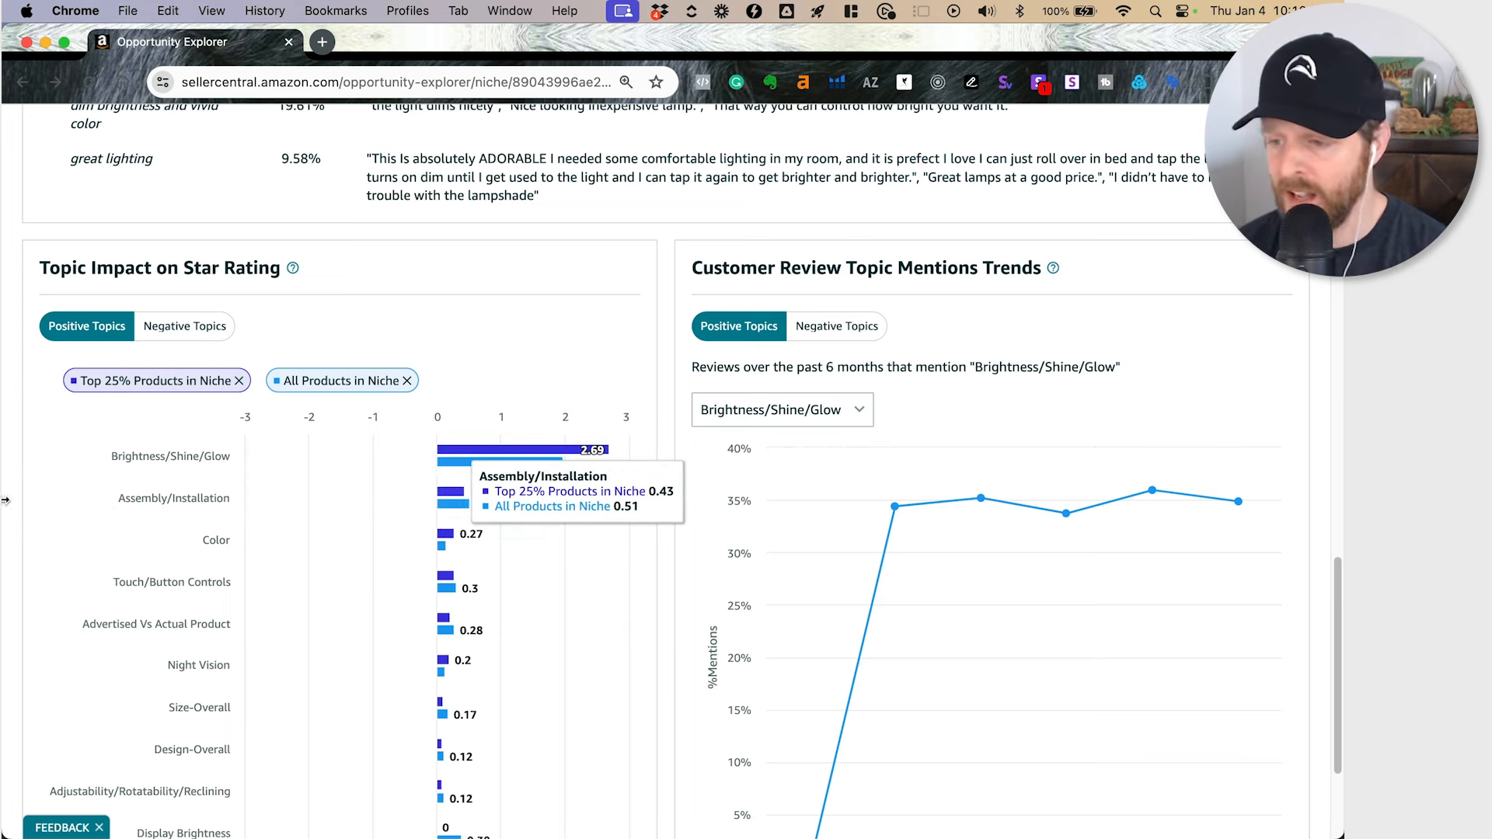
mouse_move(493, 501)
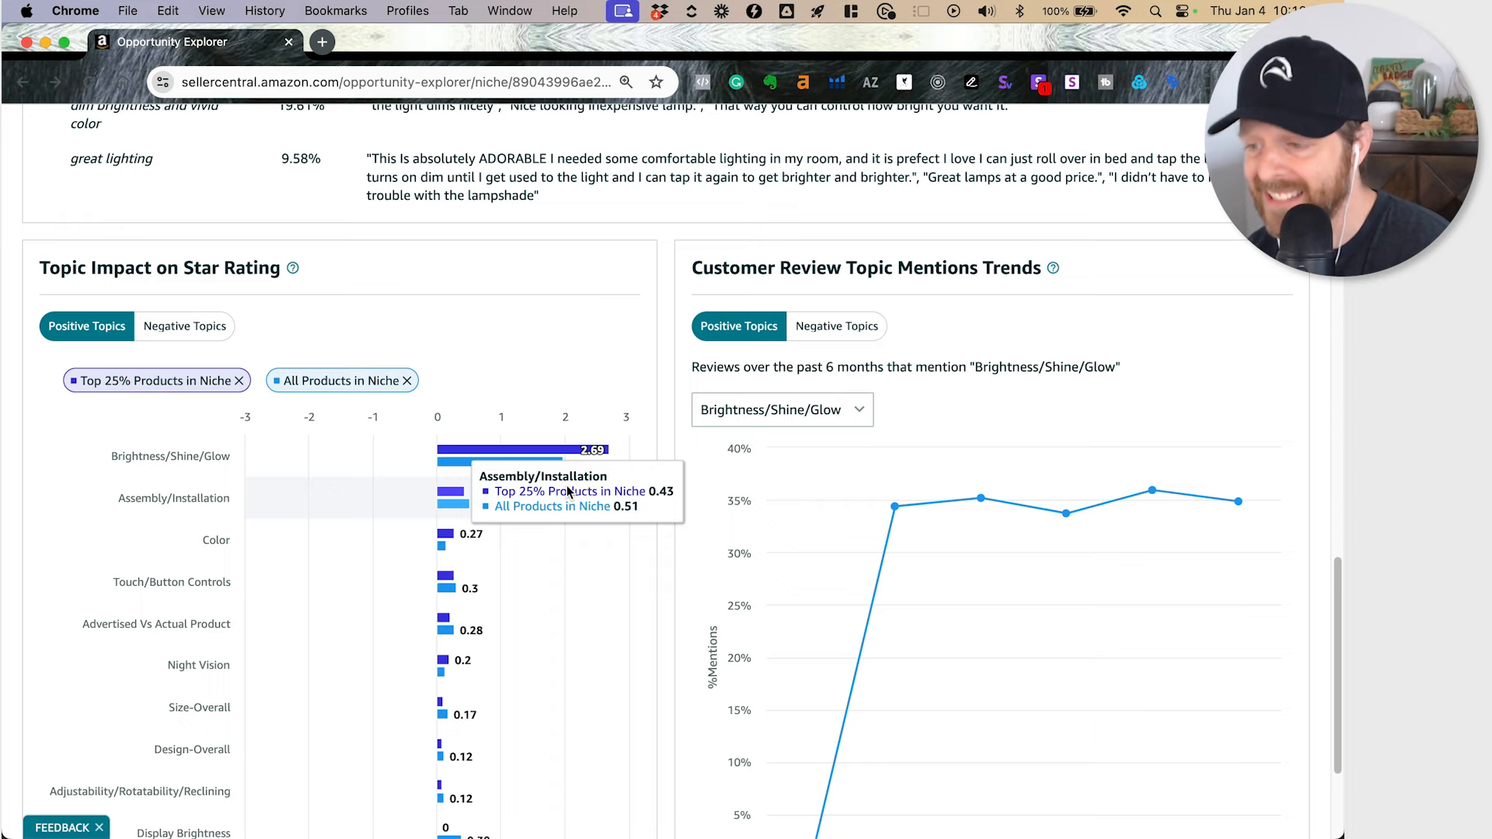
mouse_move(894, 508)
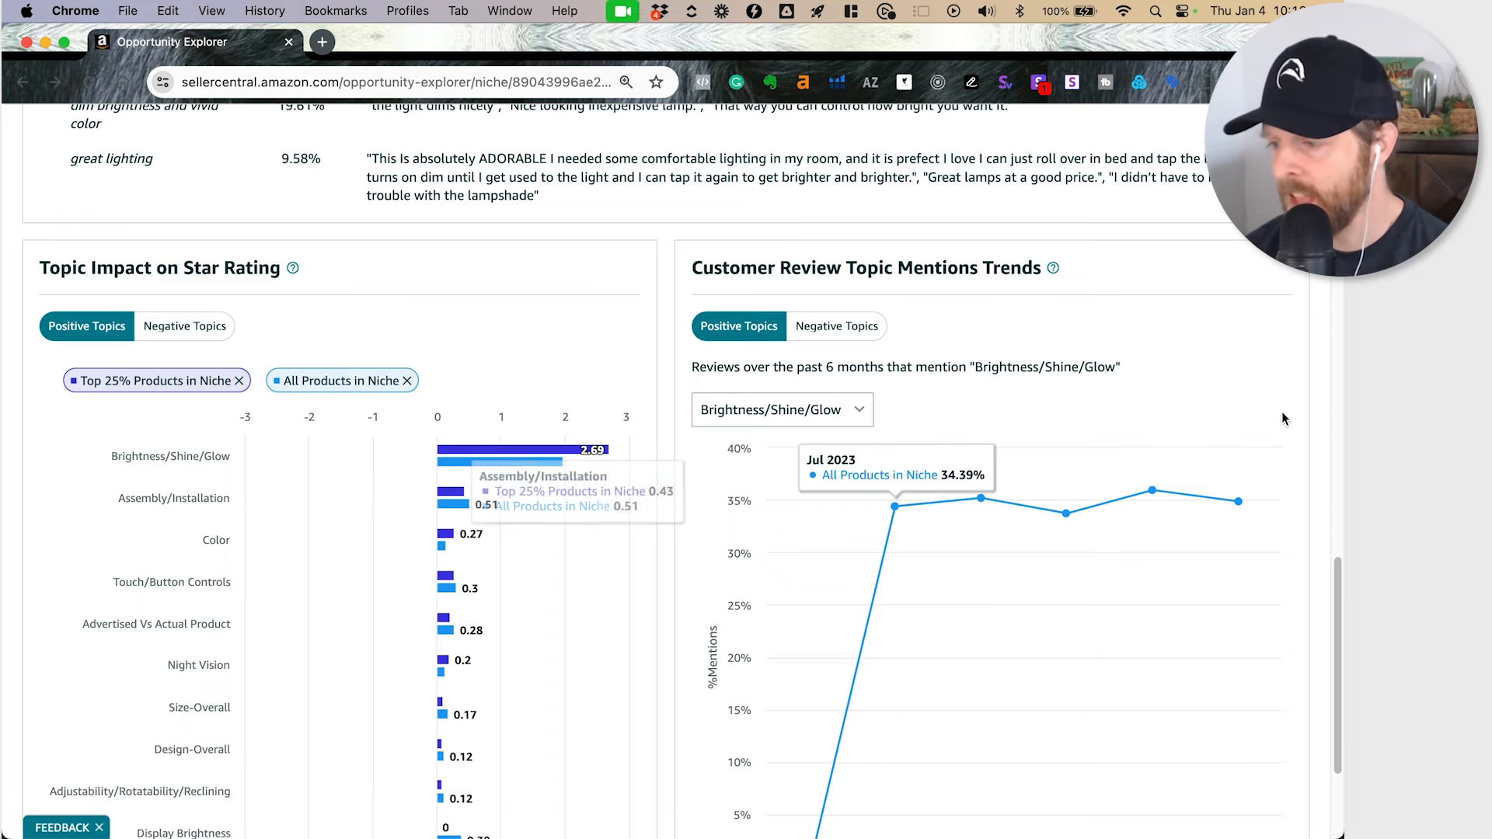
scroll(up, 3)
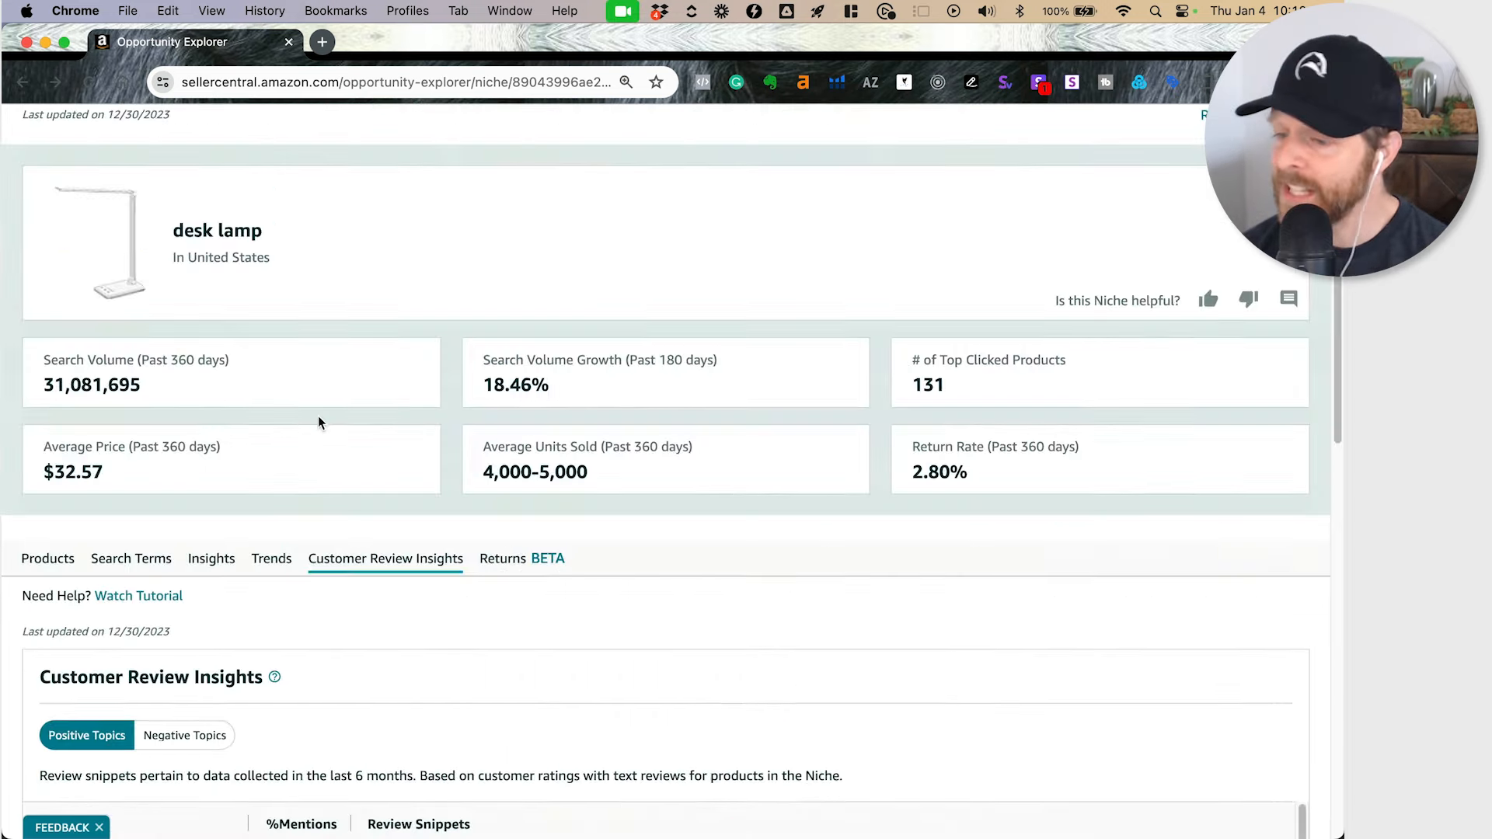
- Switch to Negative Topics and browse brightness, flicker, value, charging and durability complaint snippets
click(185, 734)
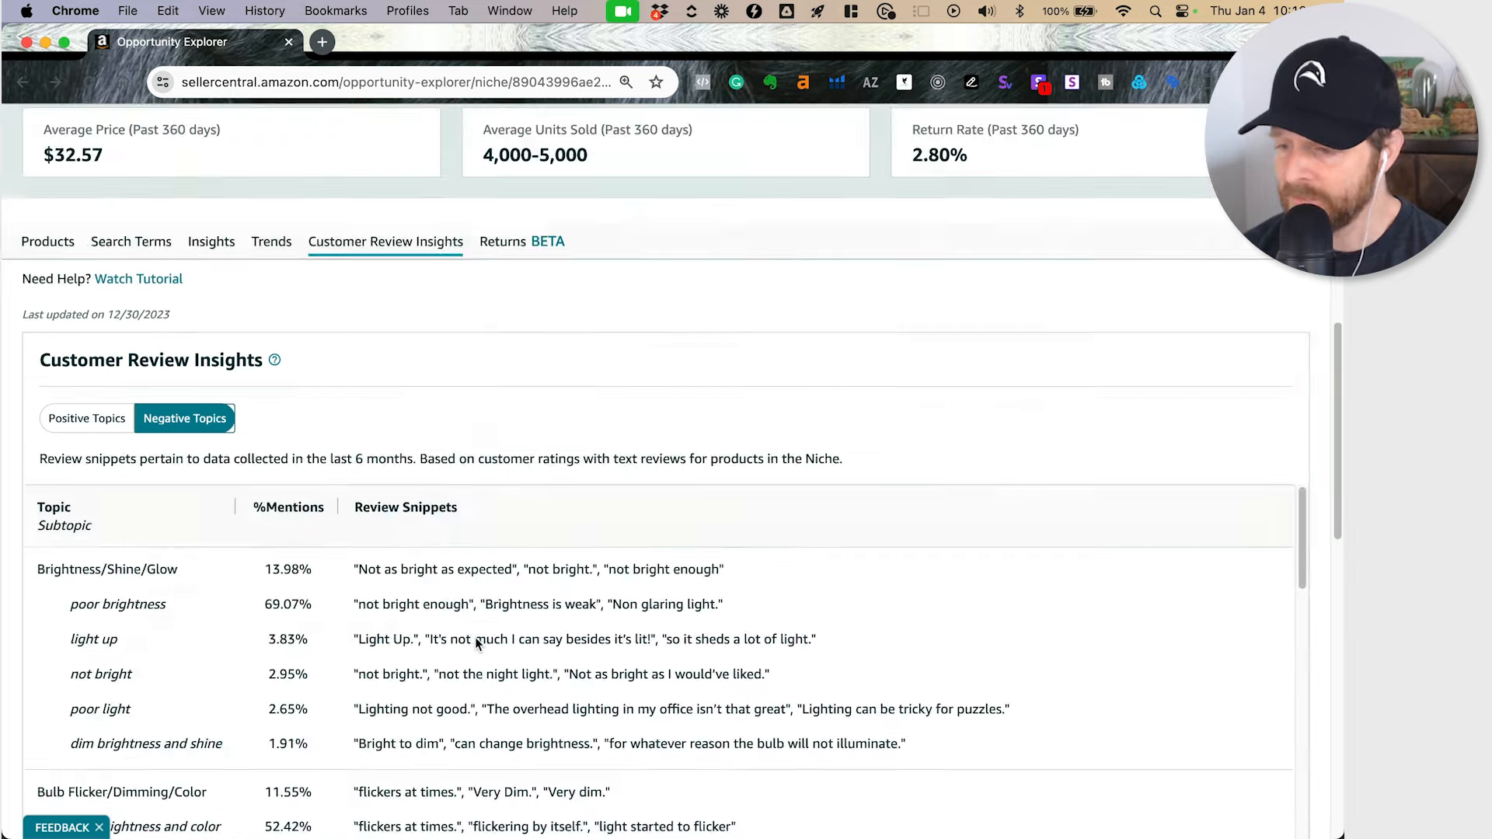
scroll(down, 3)
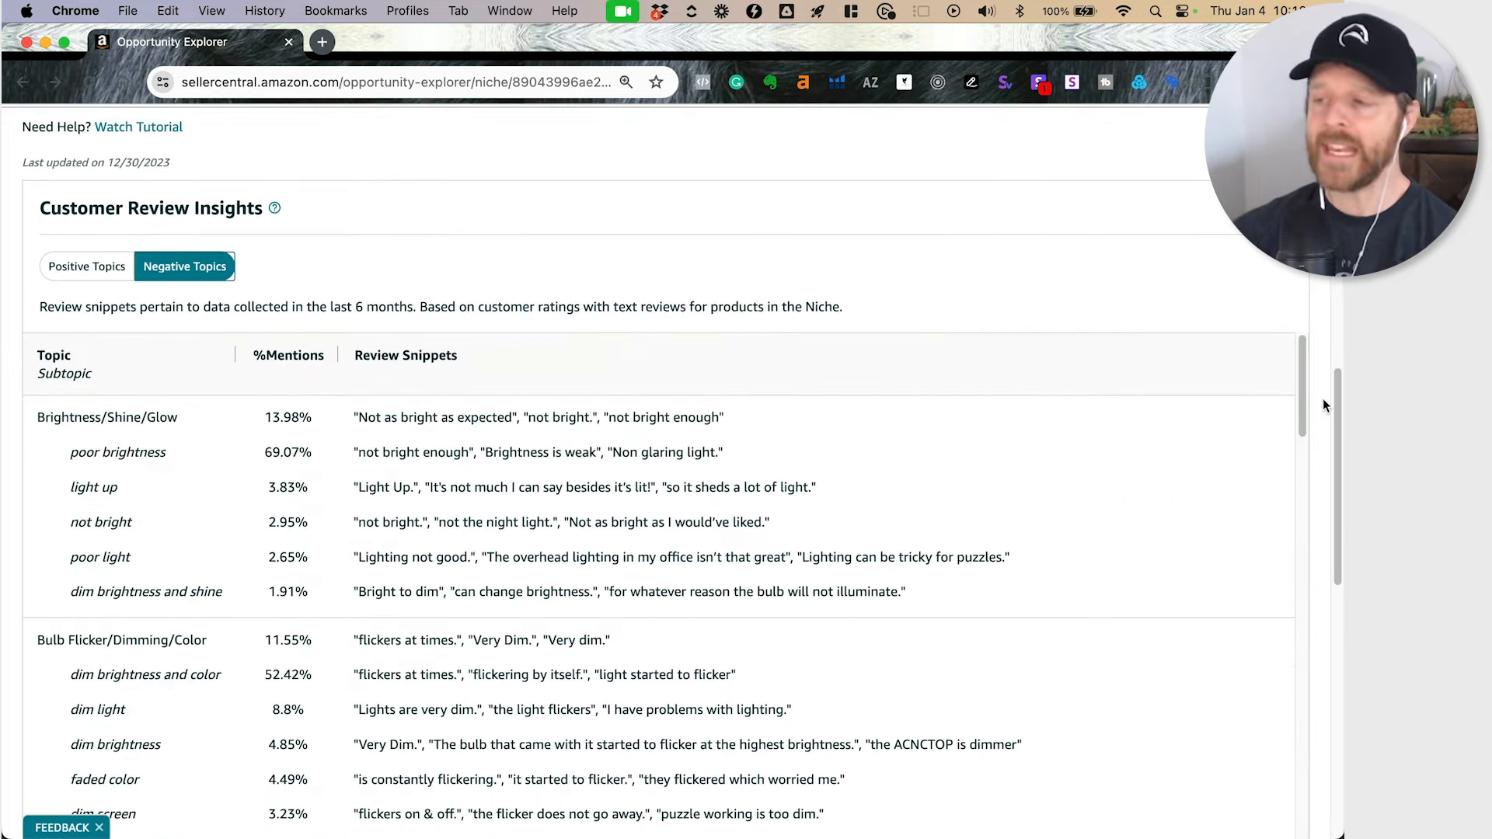
scroll(down, 3)
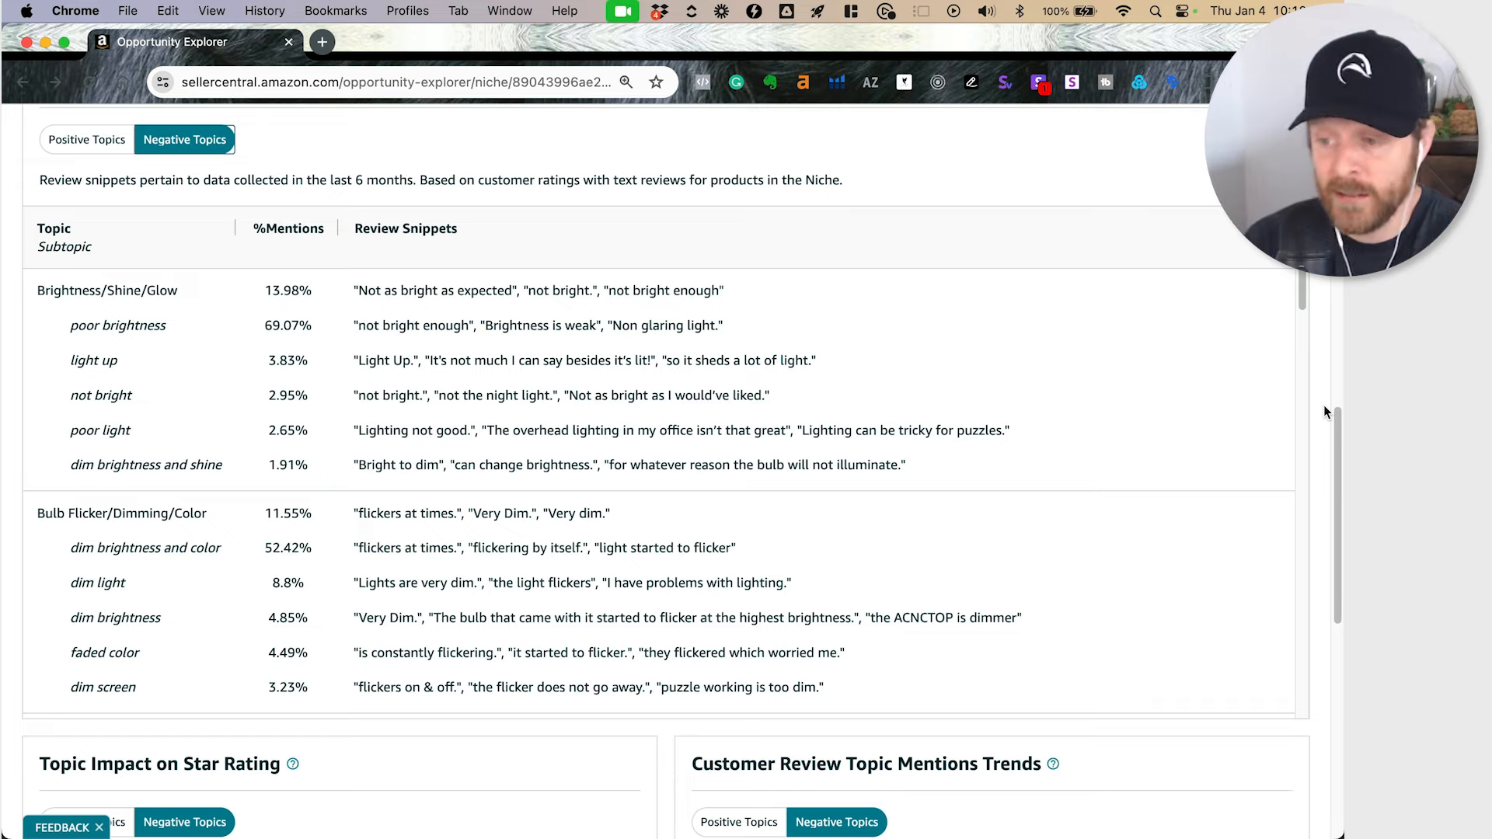
mouse_move(1154, 454)
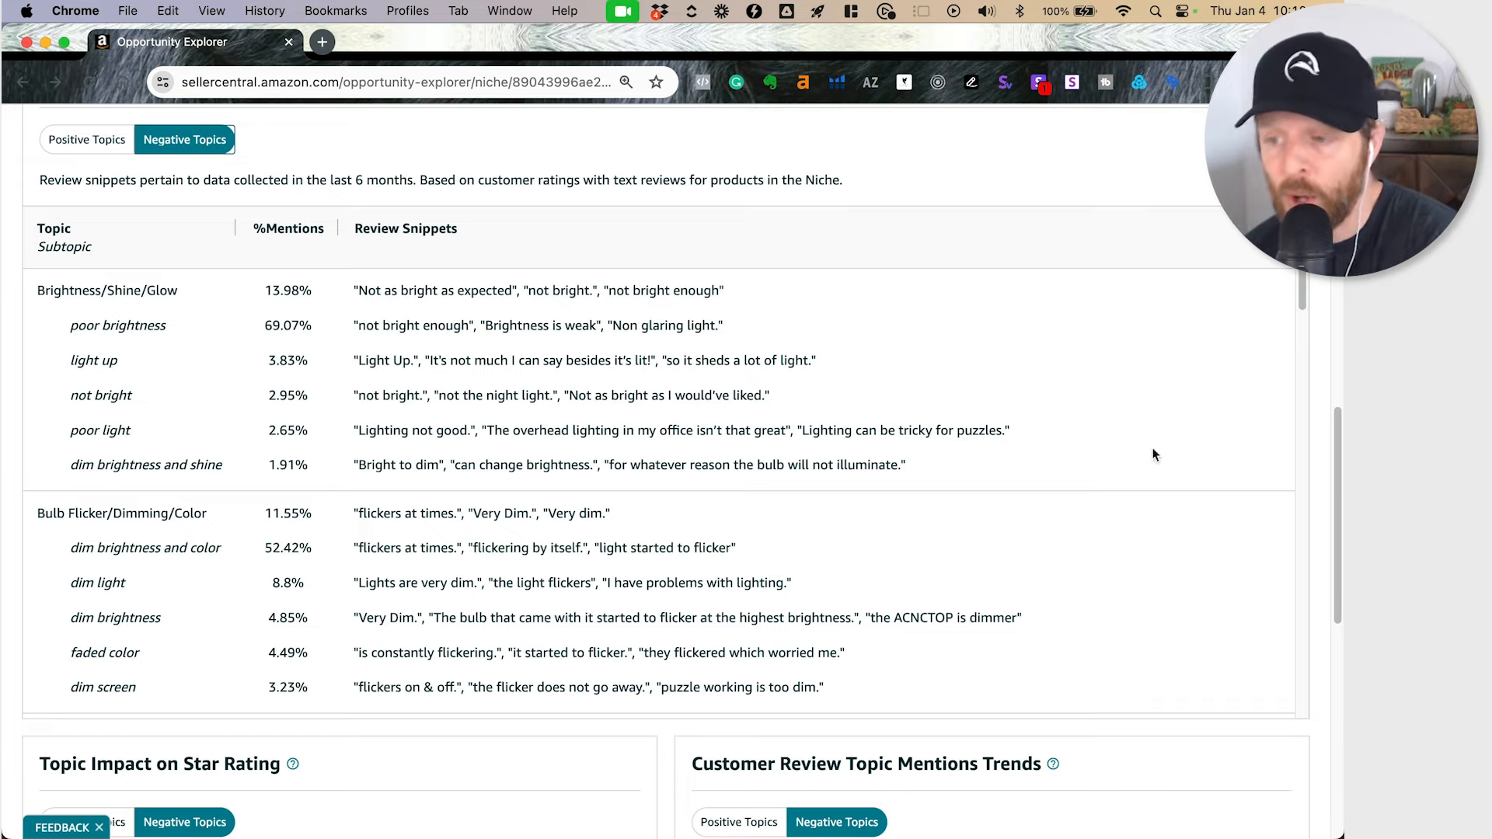
scroll(down, 3)
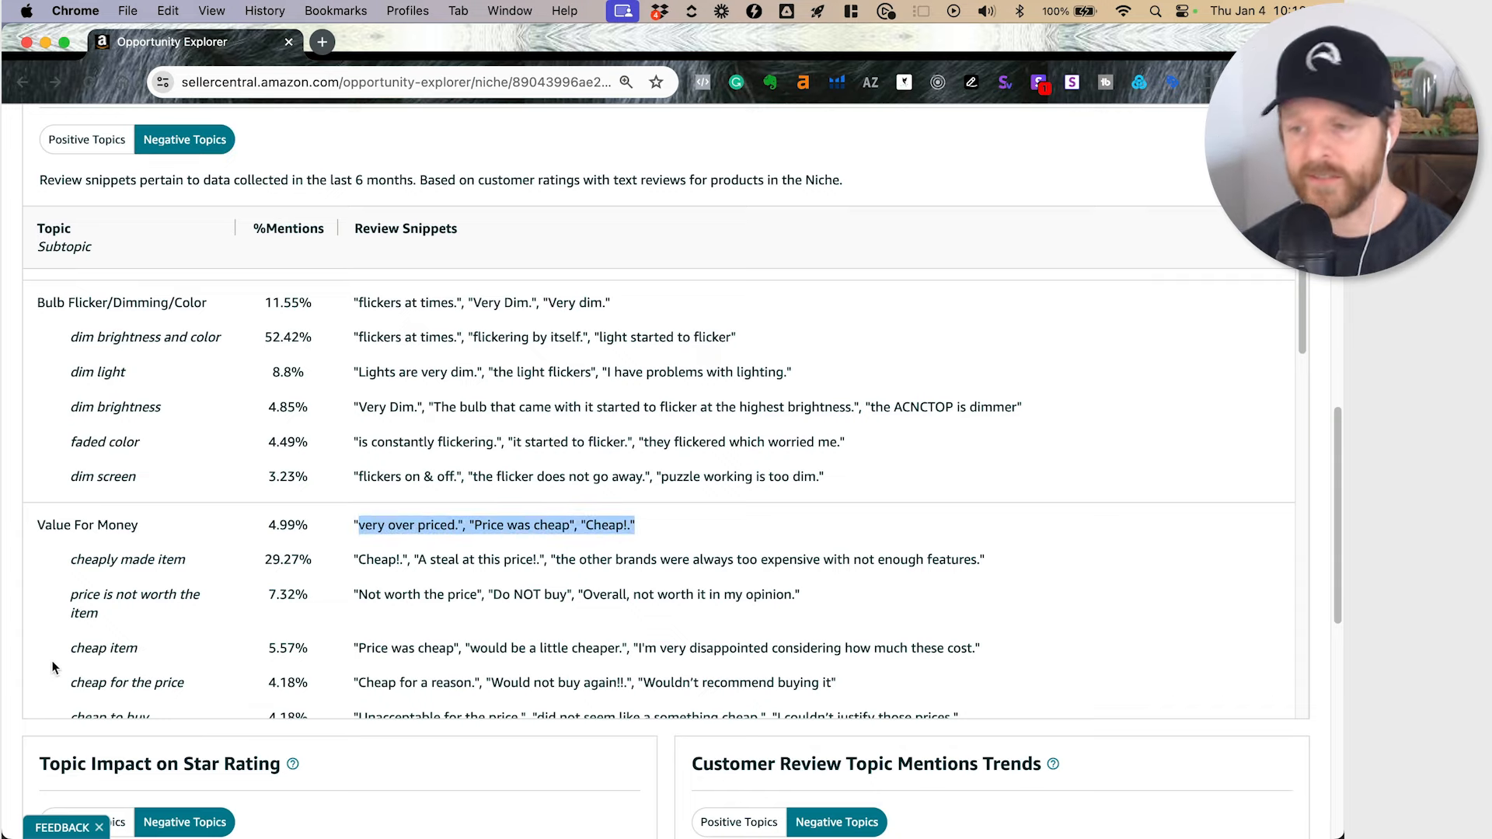
scroll(down, 3)
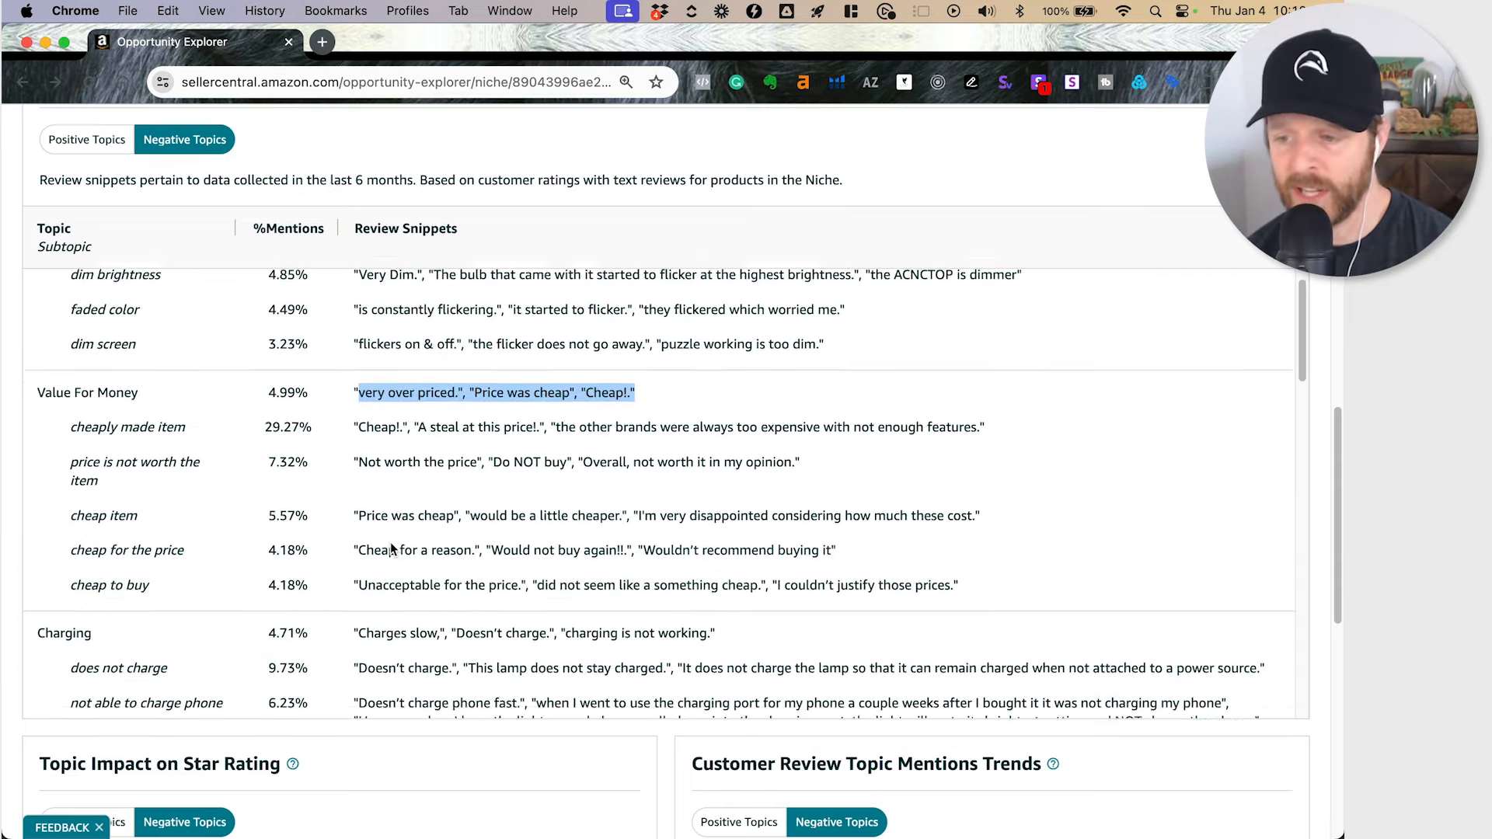
scroll(down, 3)
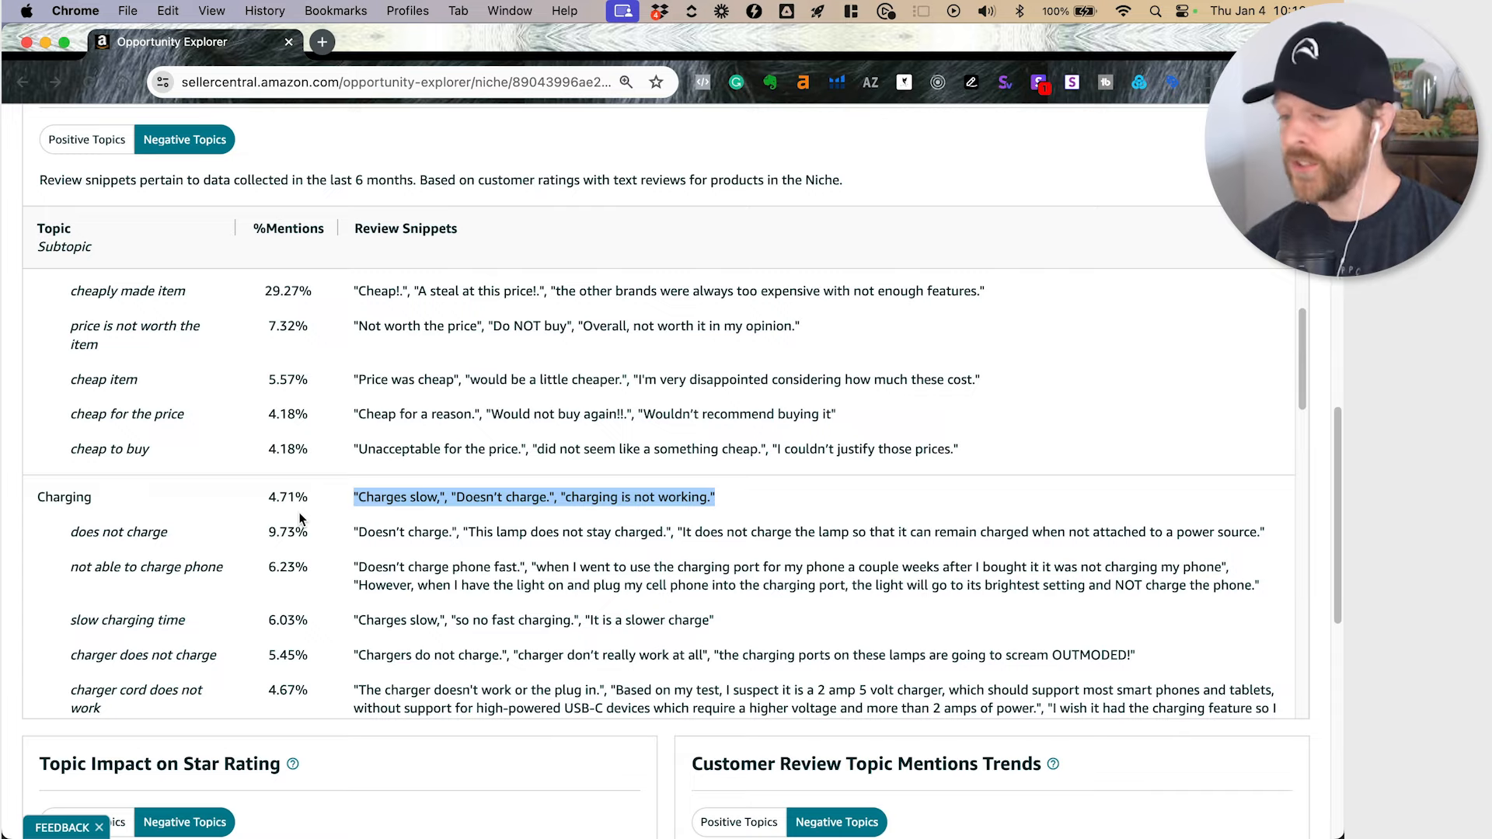
mouse_move(215, 492)
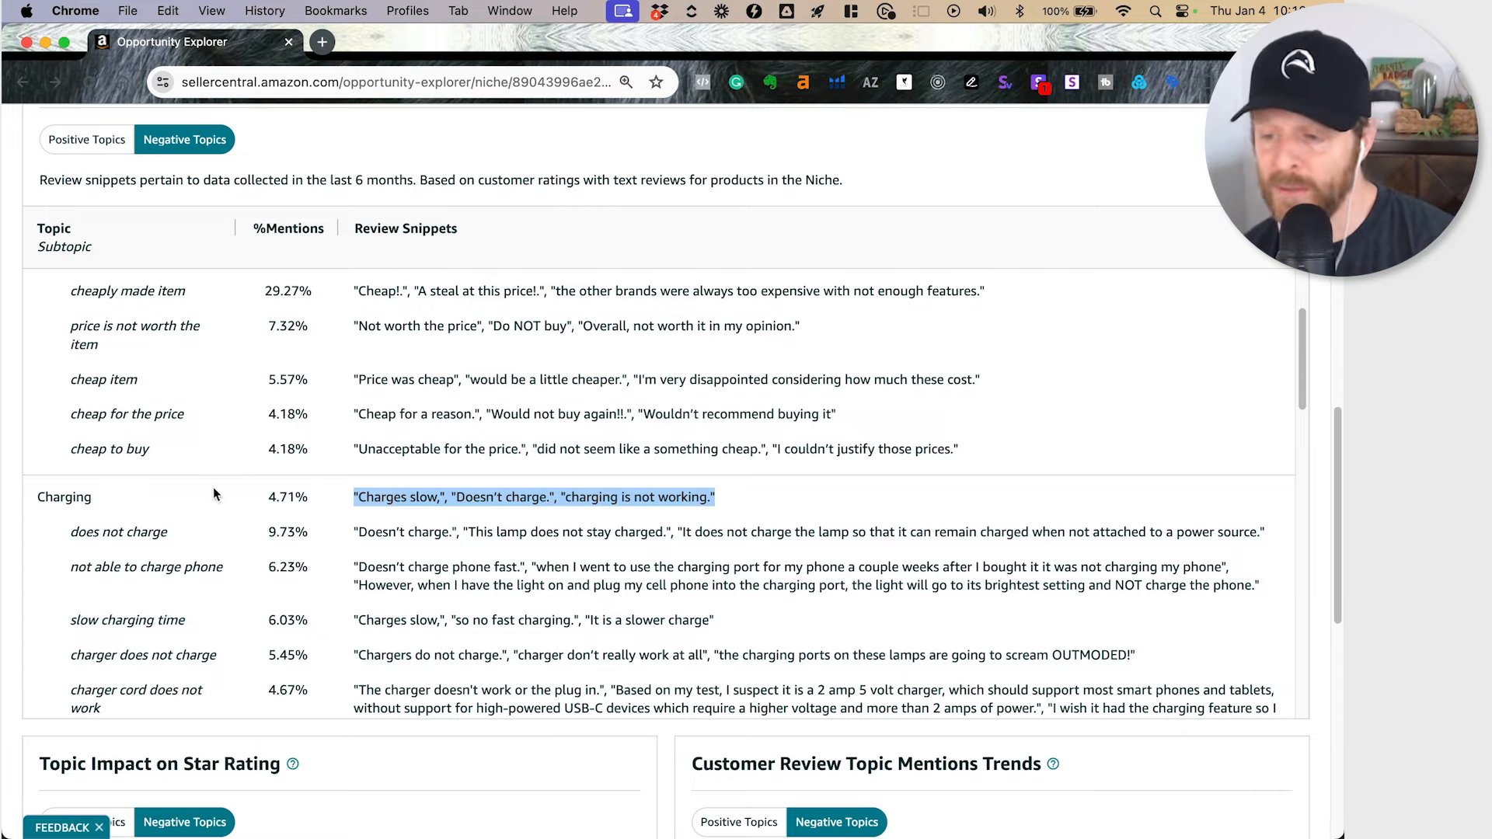
scroll(down, 3)
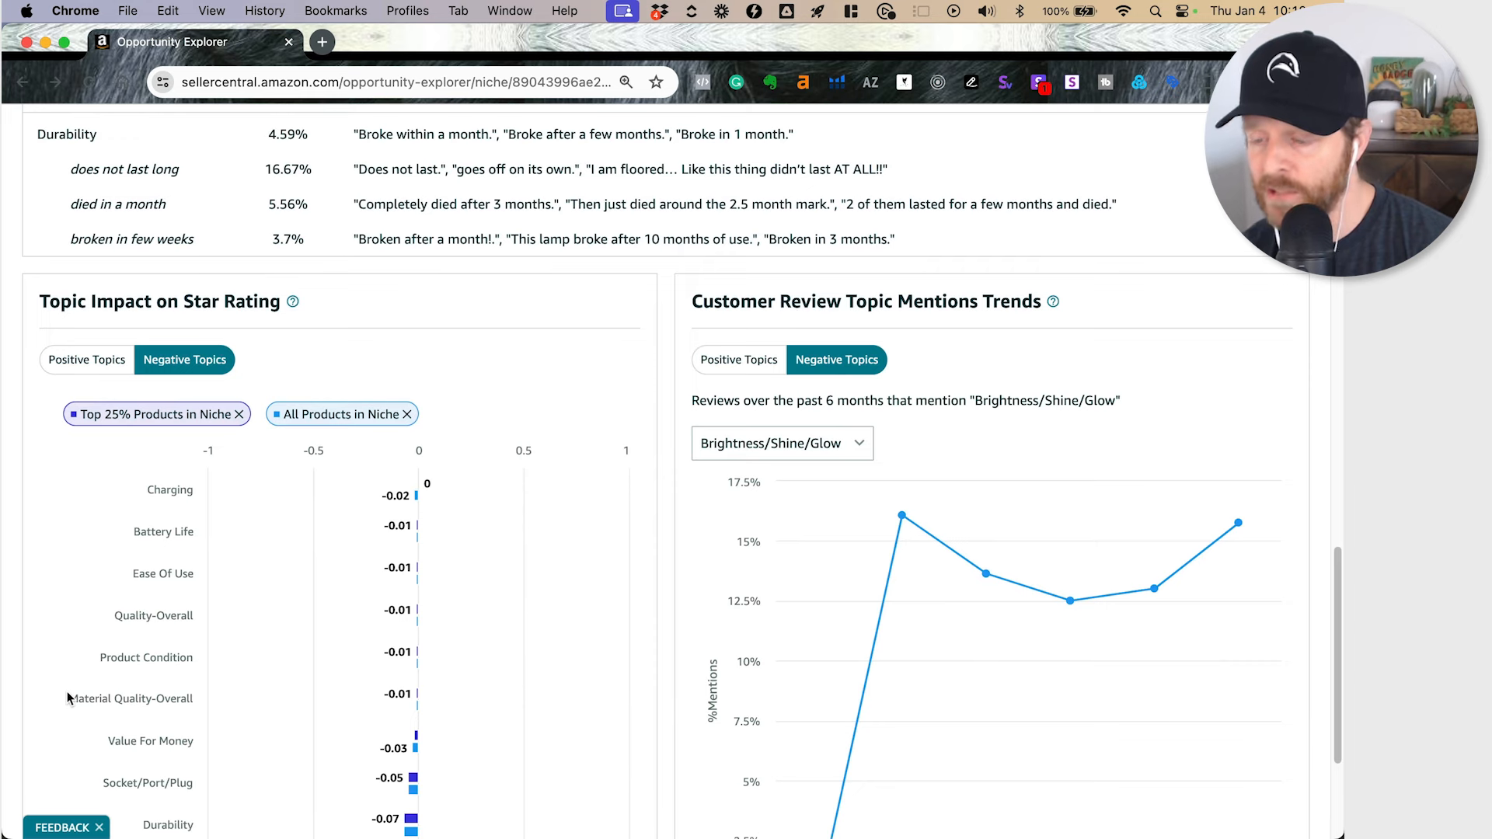
- Set the topic mentions trend chart to Bulb Flicker/Dimming/Color, rising to about 12%
scroll(down, 3)
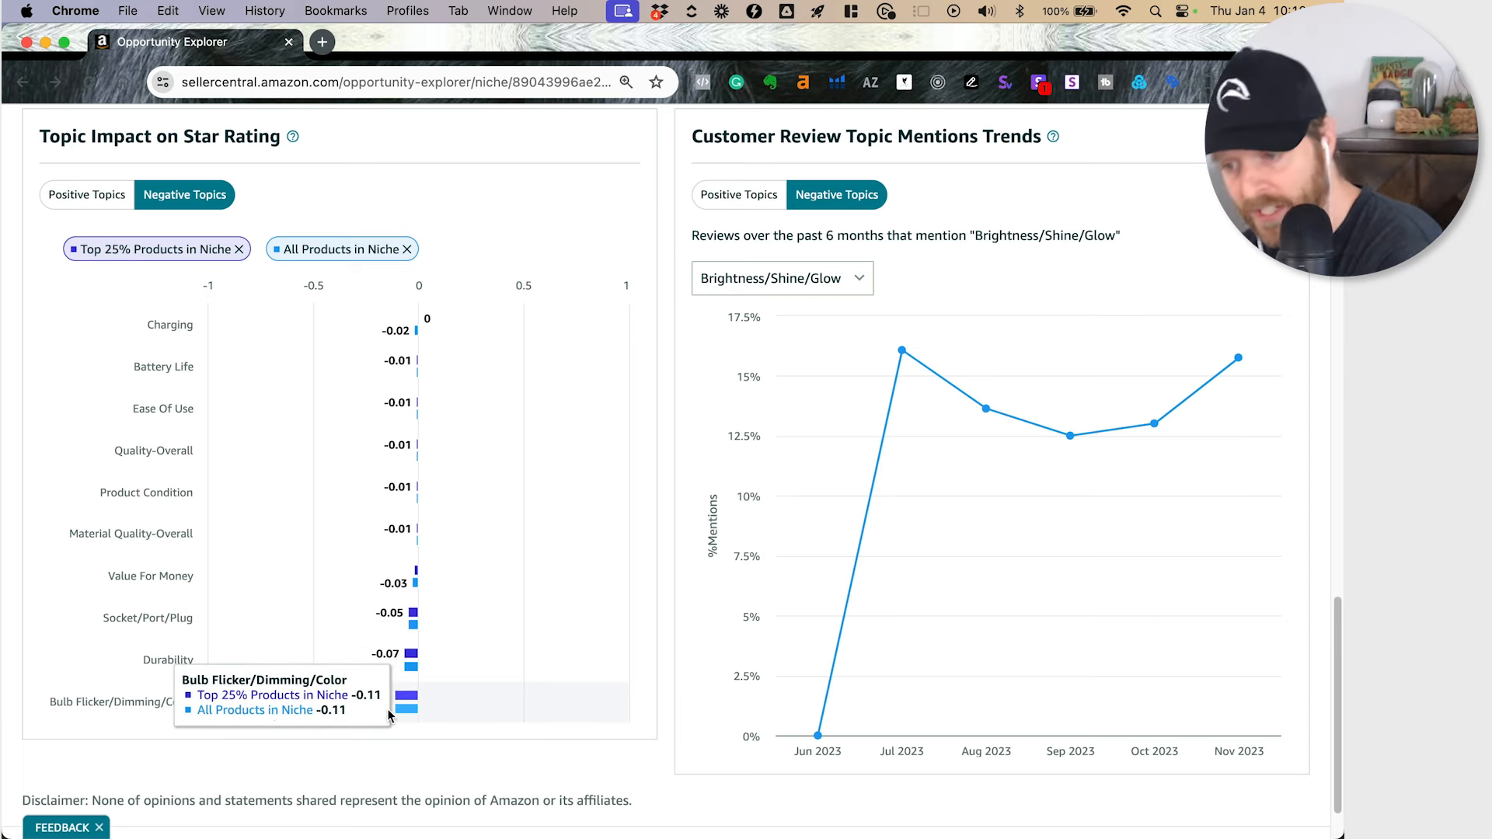
mouse_move(309, 618)
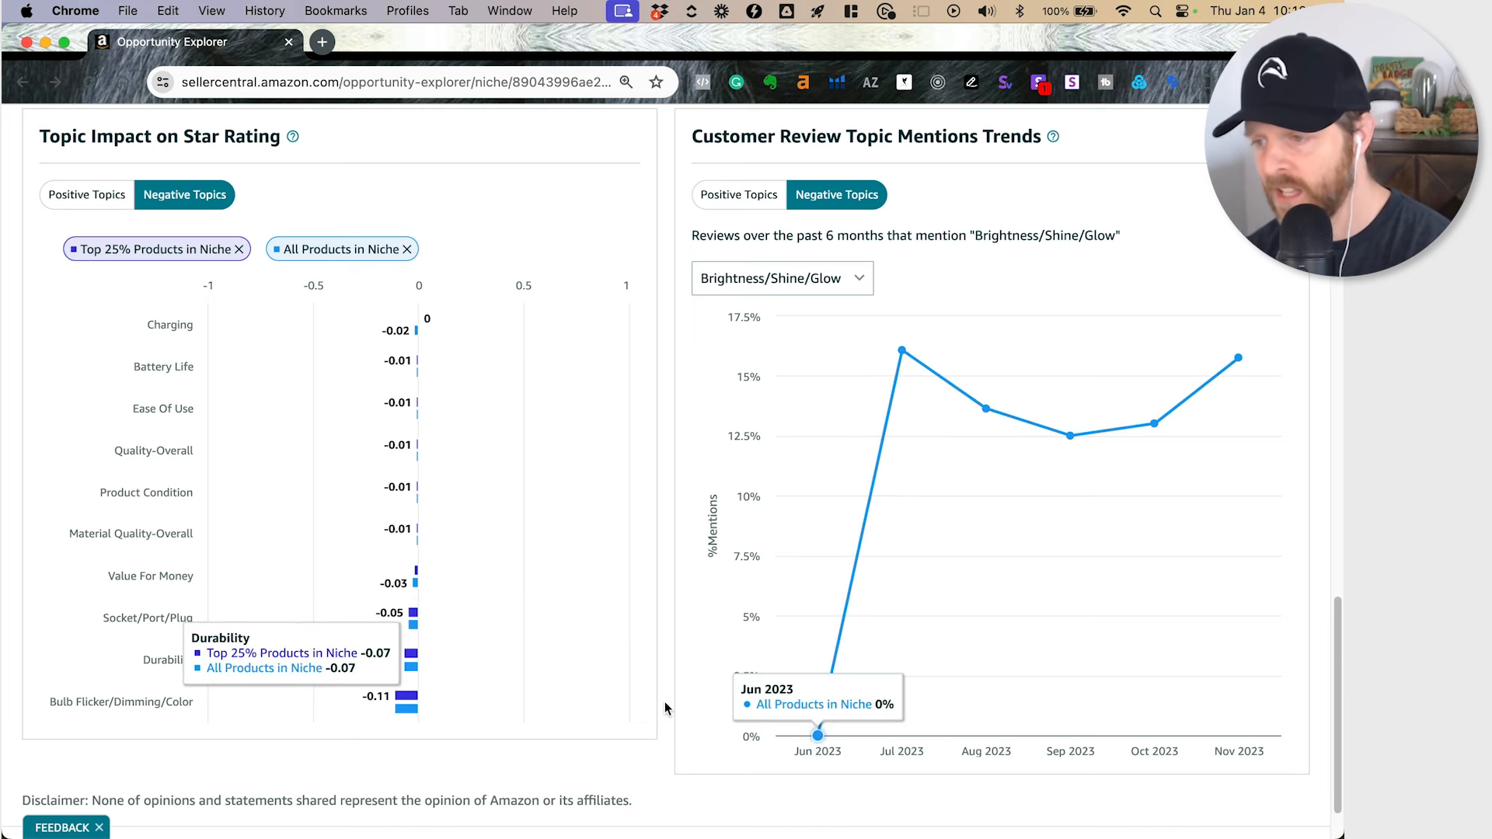
click(780, 278)
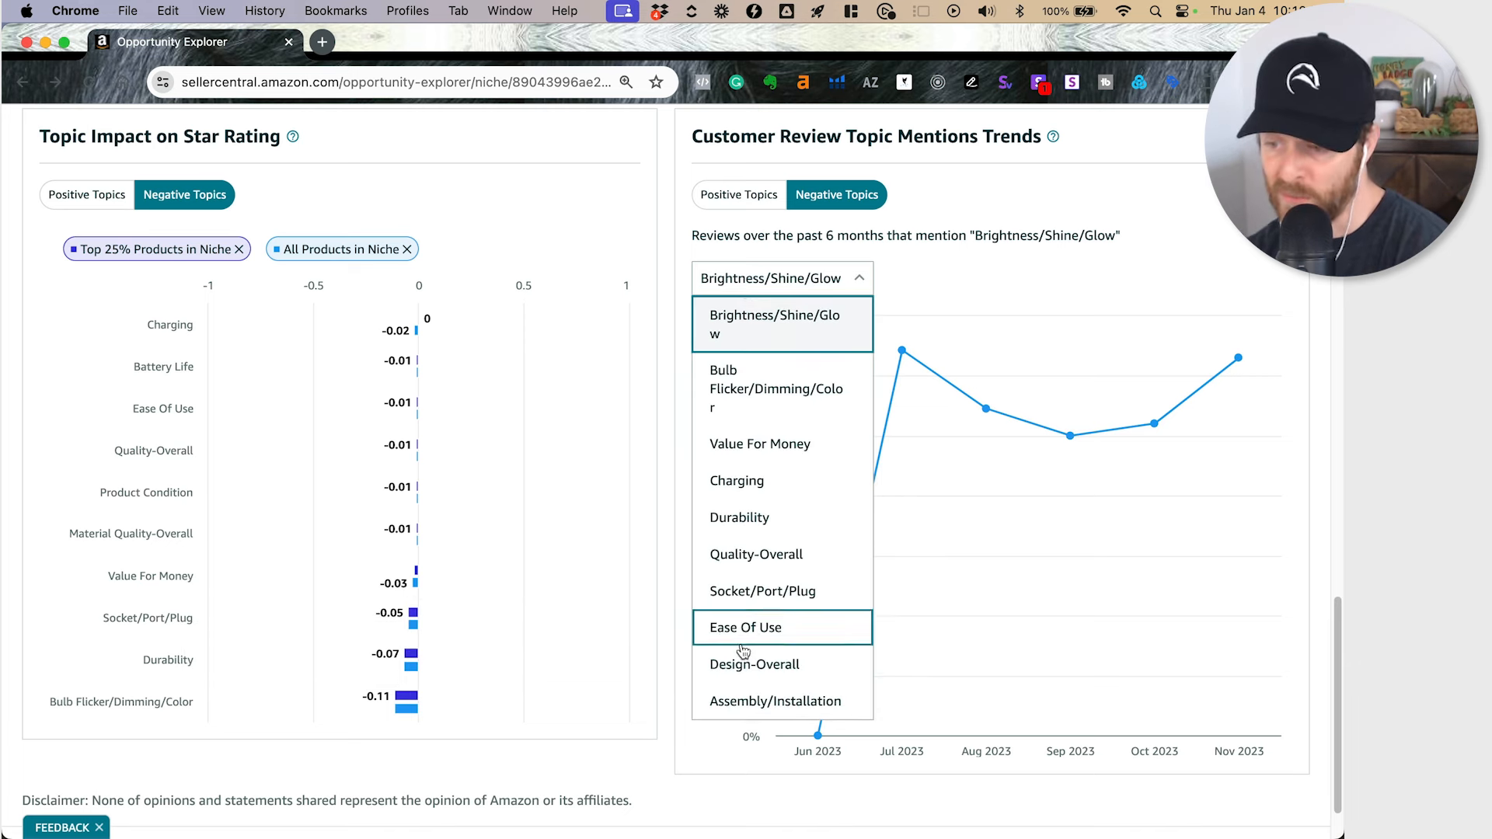
click(776, 389)
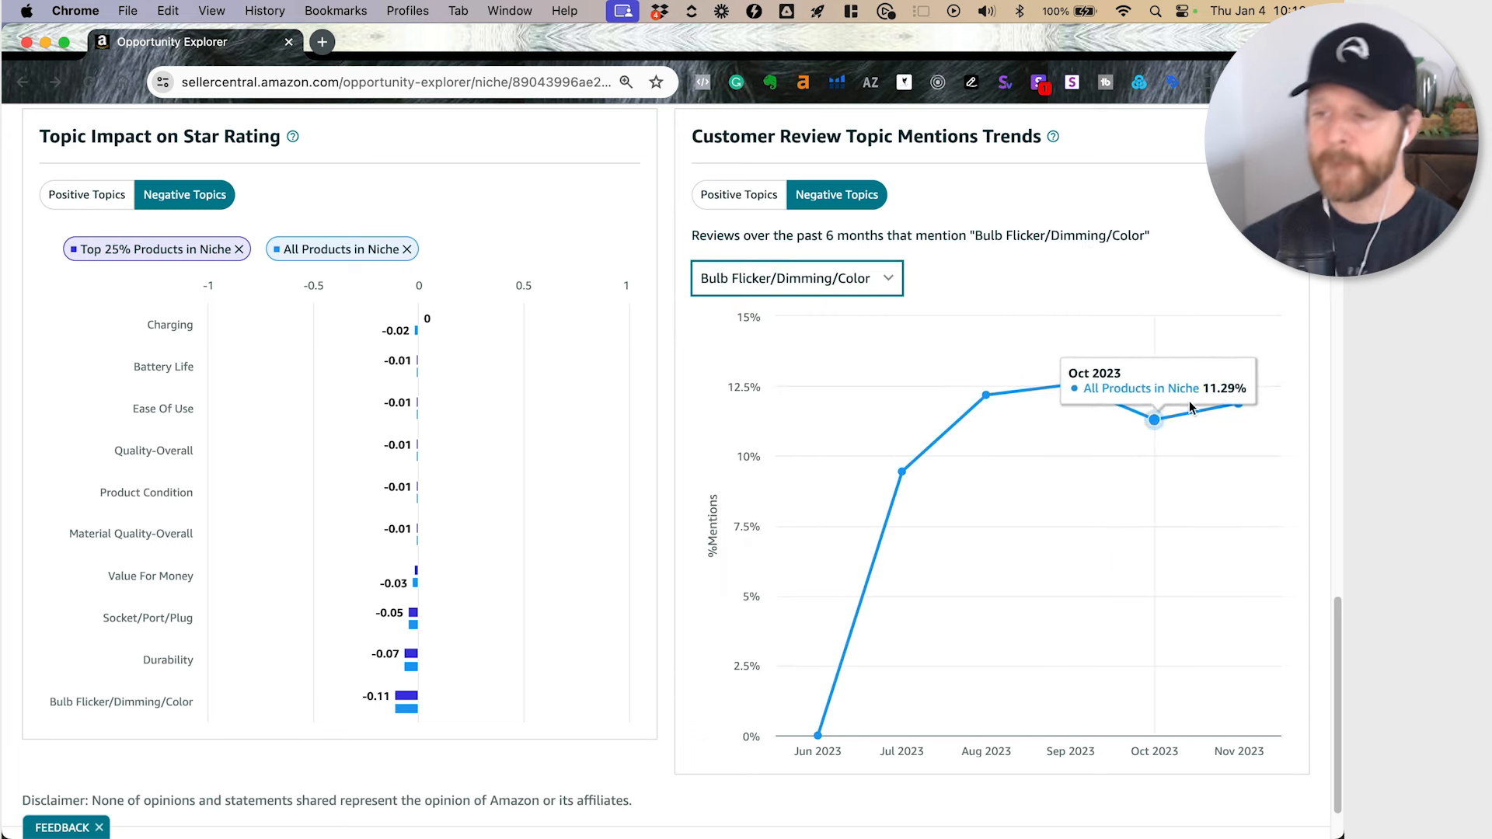
mouse_move(1336, 474)
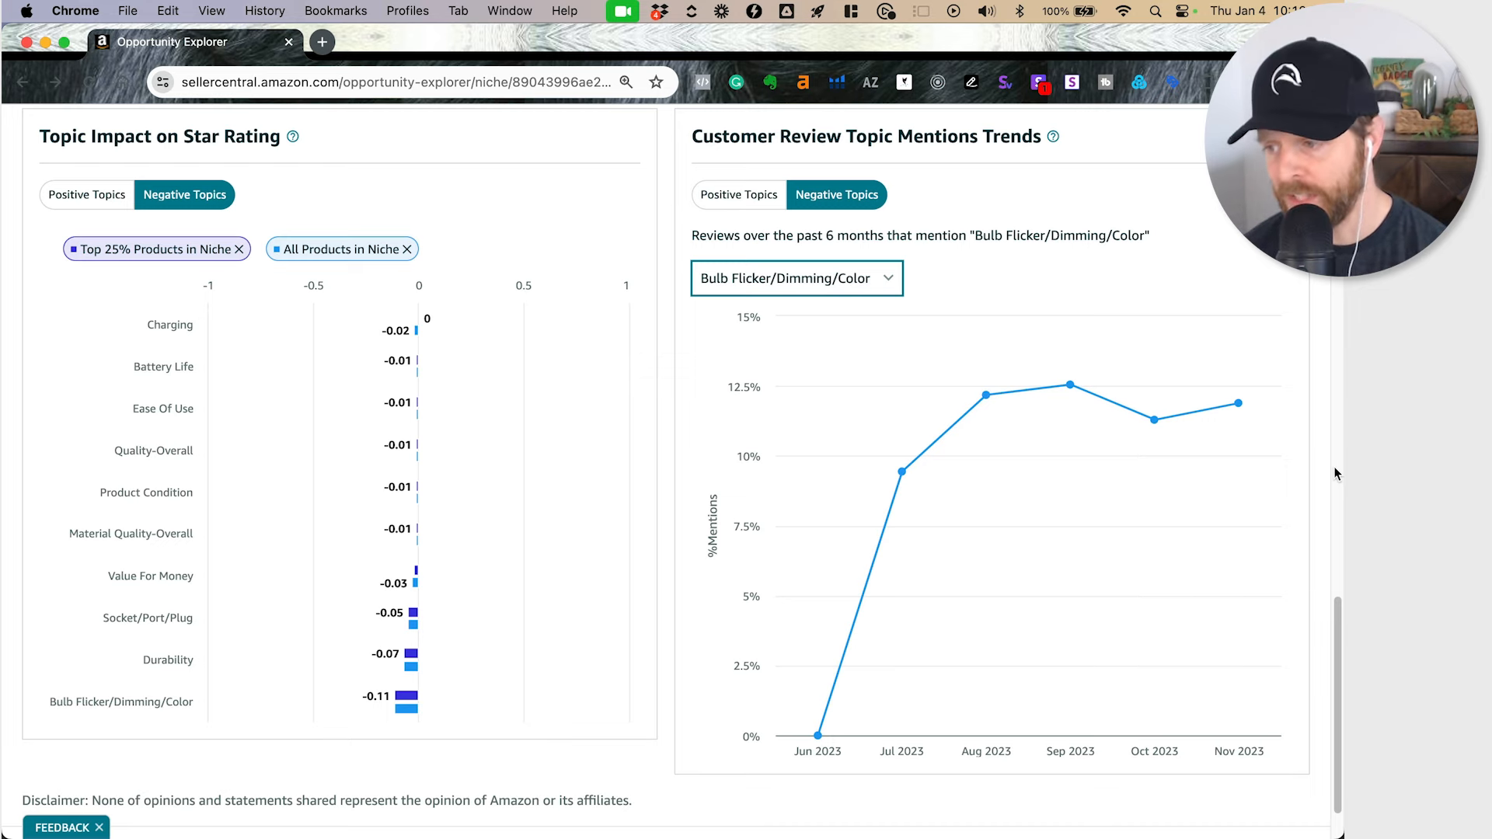
scroll(up, 3)
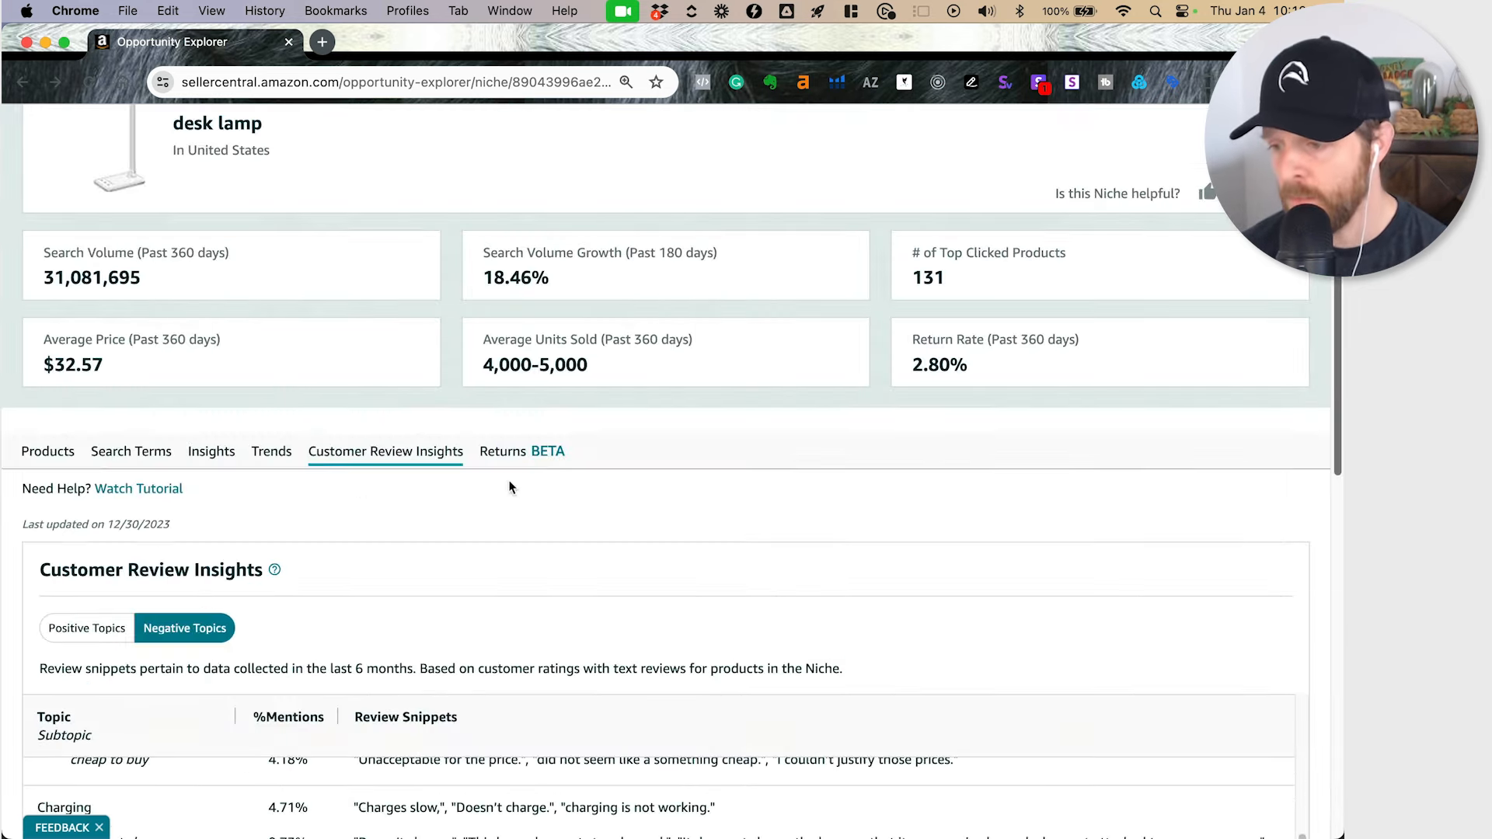
- Return review insights to Positive Topics, then show Returns insights led by Brightness/Shine/Glow
scroll(down, 3)
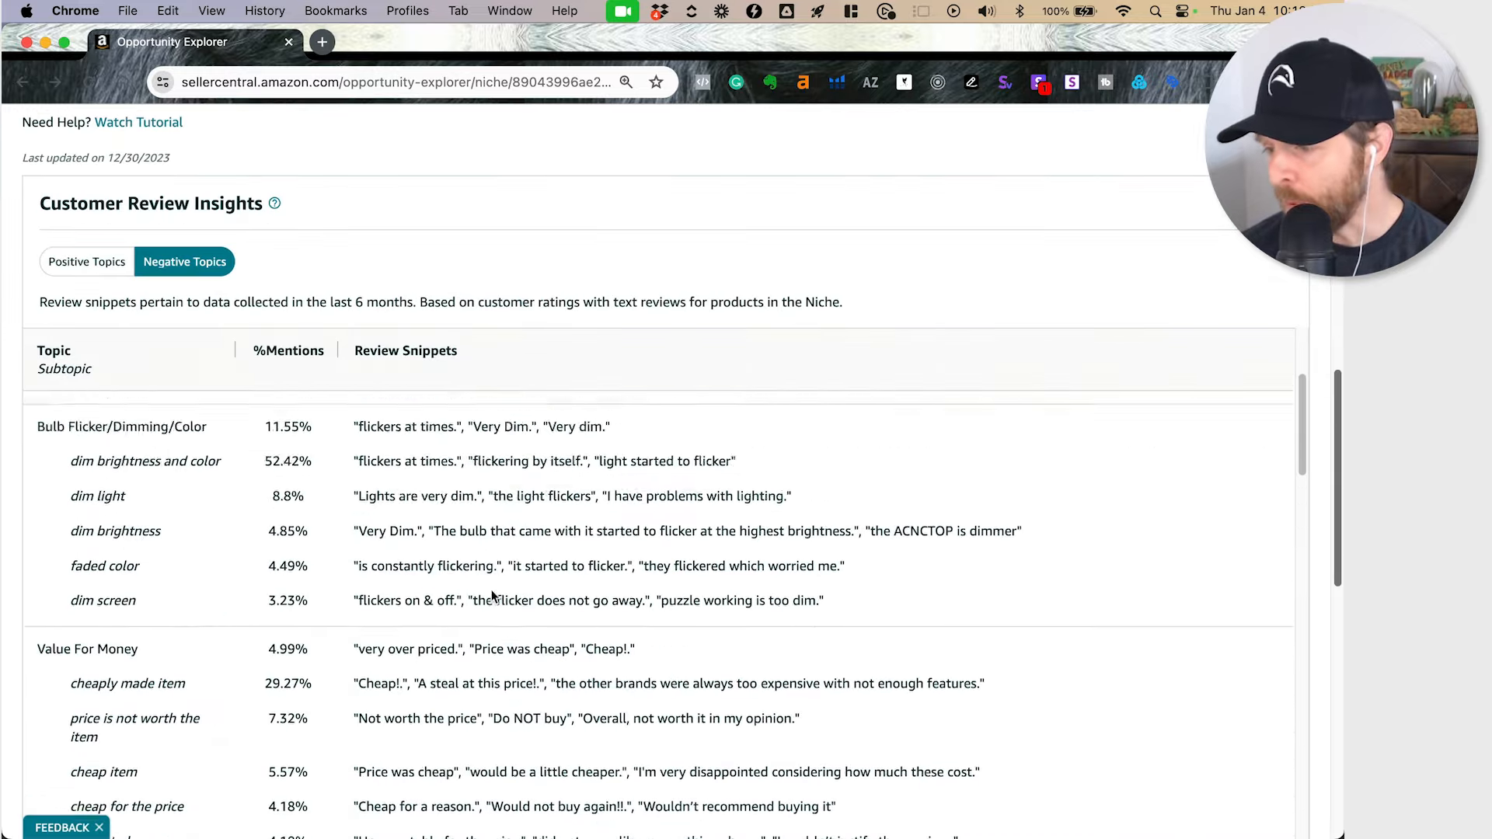
scroll(up, 3)
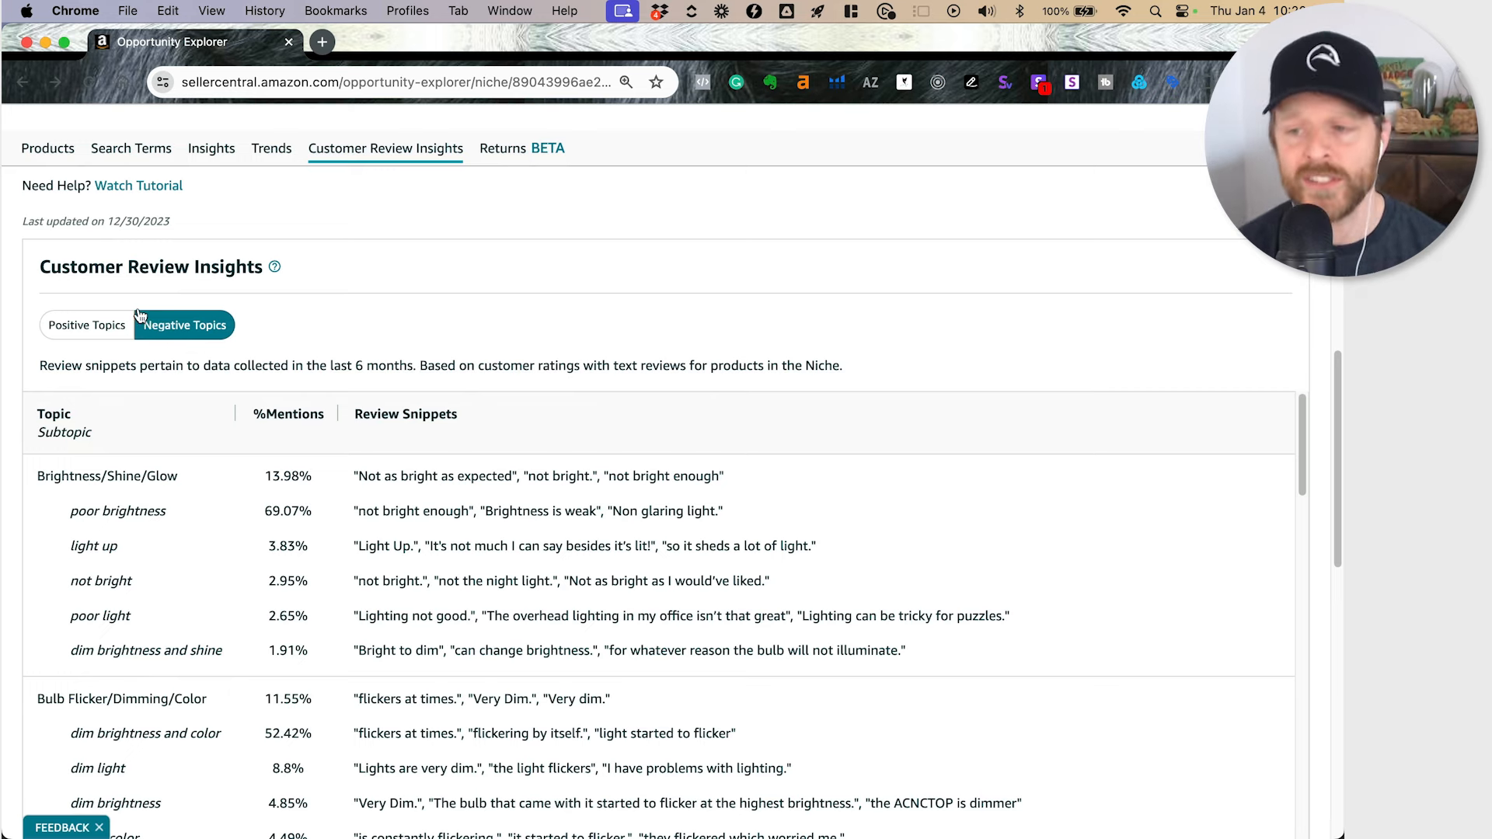
click(85, 325)
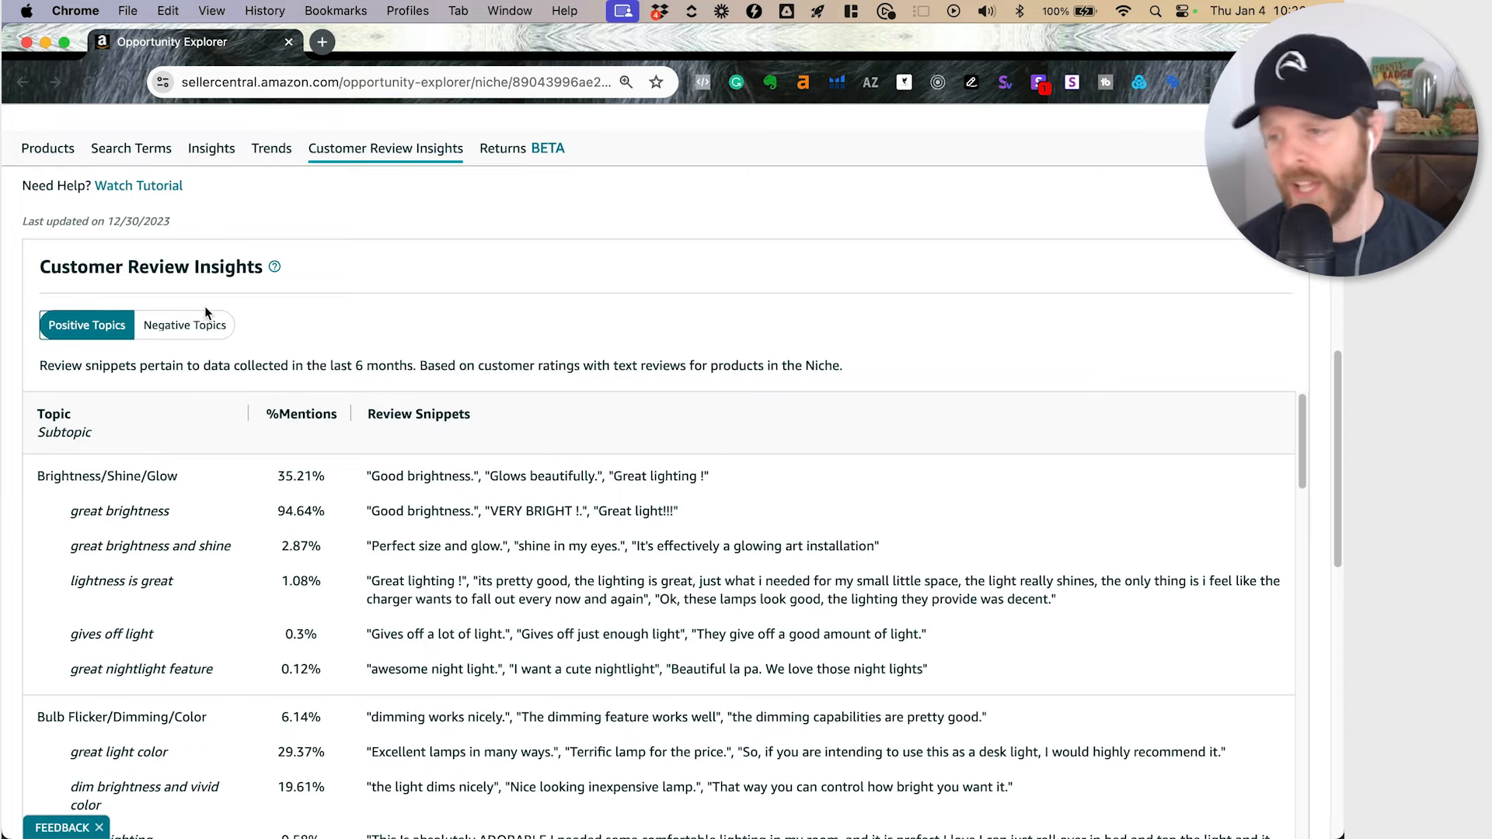
click(520, 147)
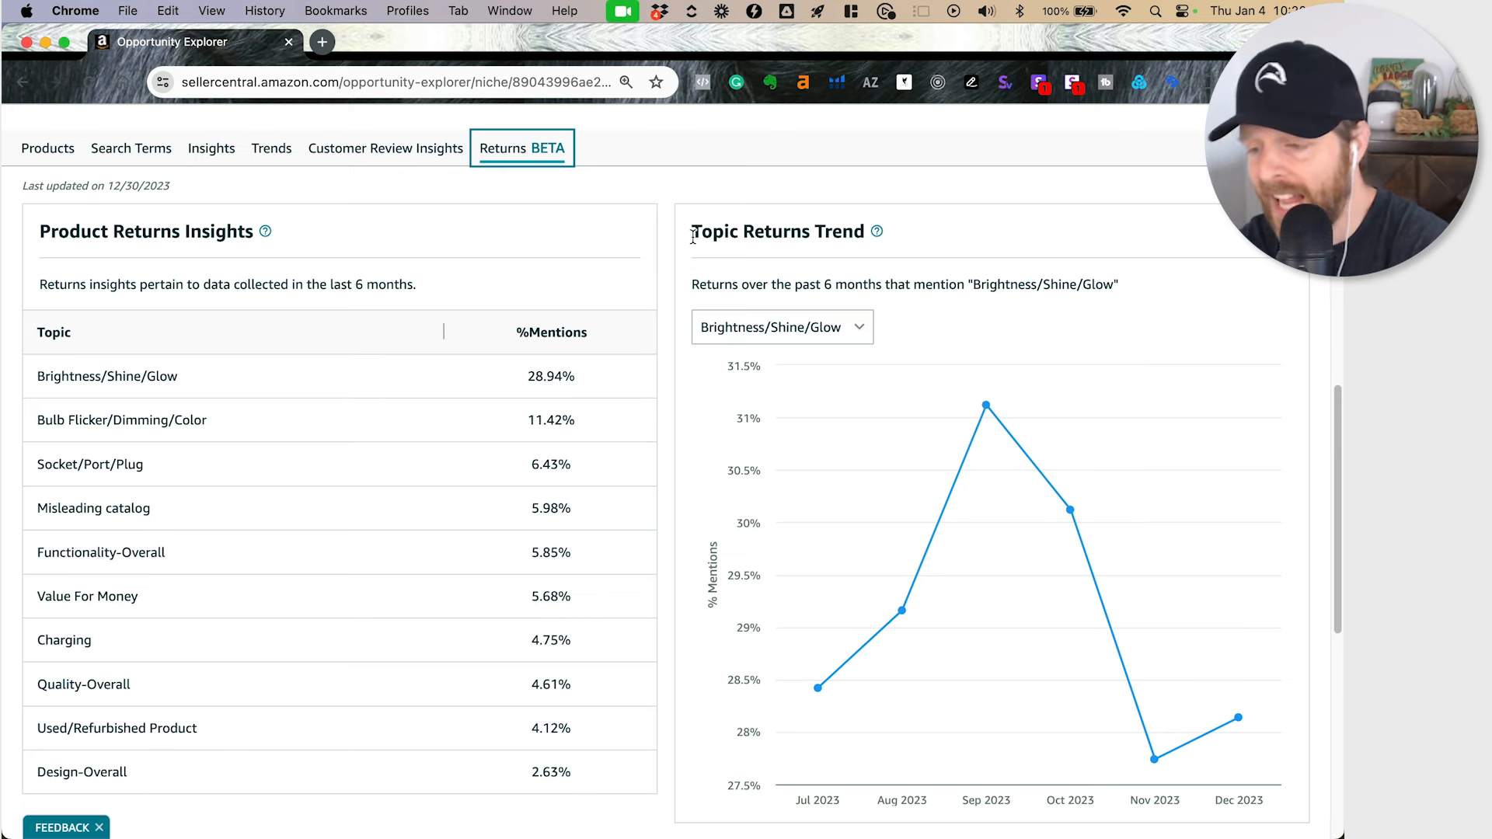
mouse_move(42, 762)
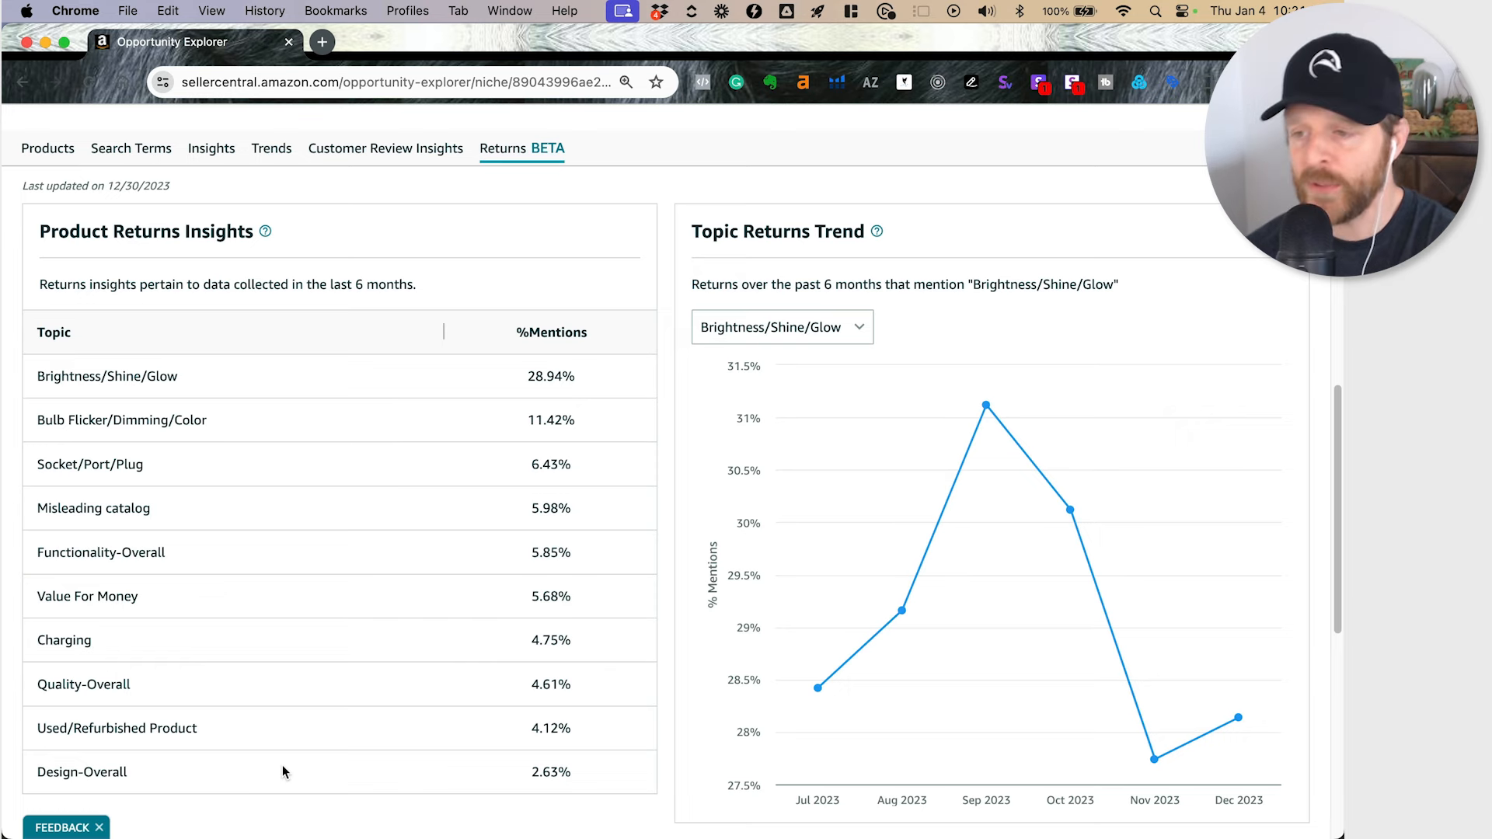
- Scroll to the top to see 31,081,695 searches, $32.57 average price and 2.80% returns
scroll(up, 3)
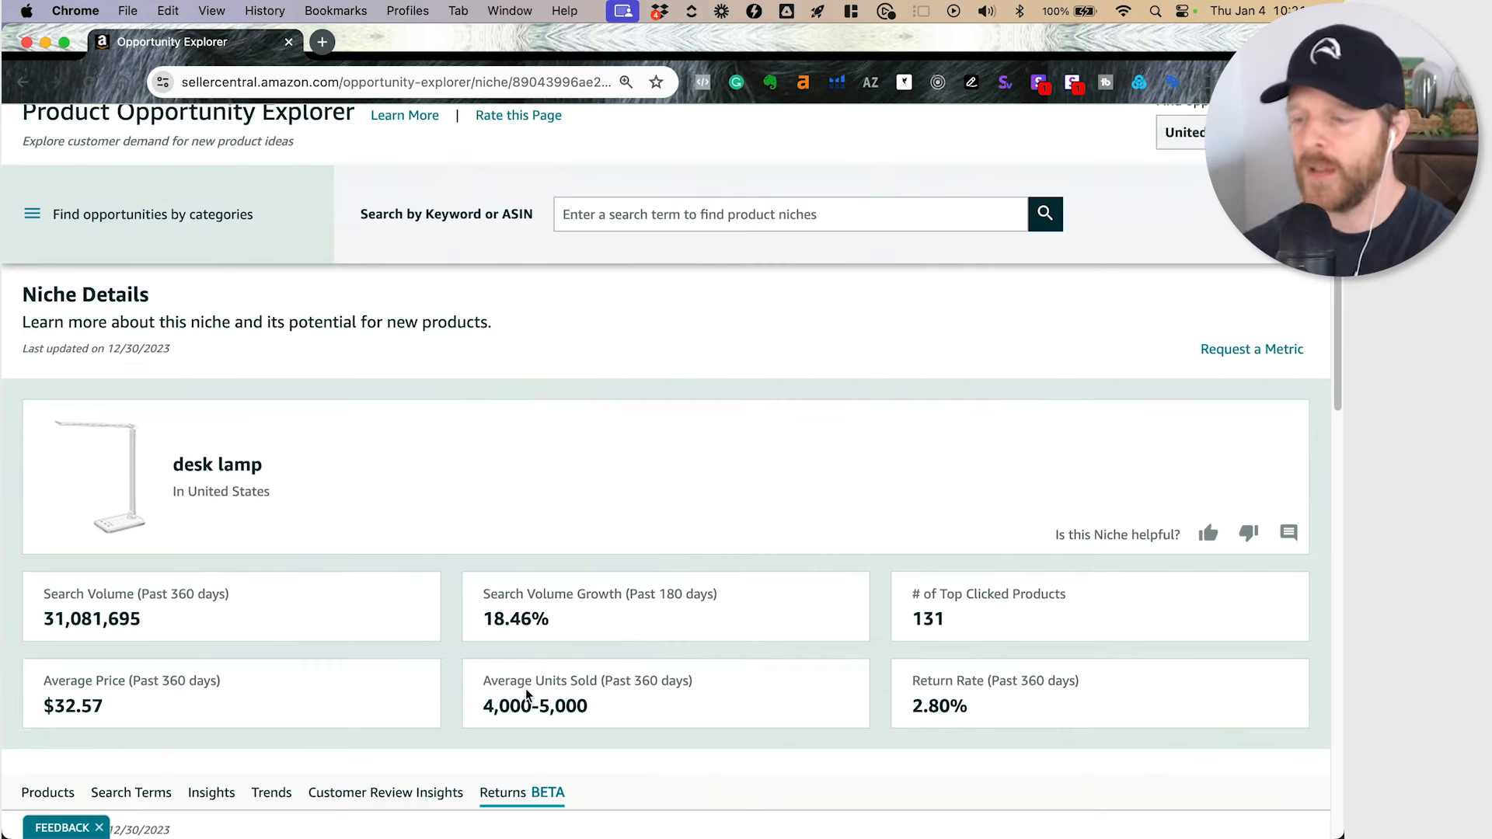